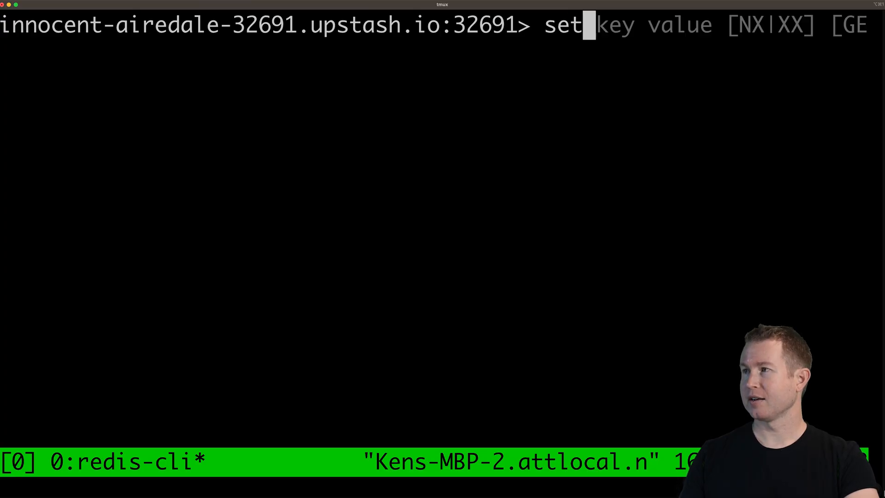
Store "hello world" under key in redis-cli and read it back with get key.
{"action": "type", "text": "key \"hello world"}
{"action": "type", "text": "get"}
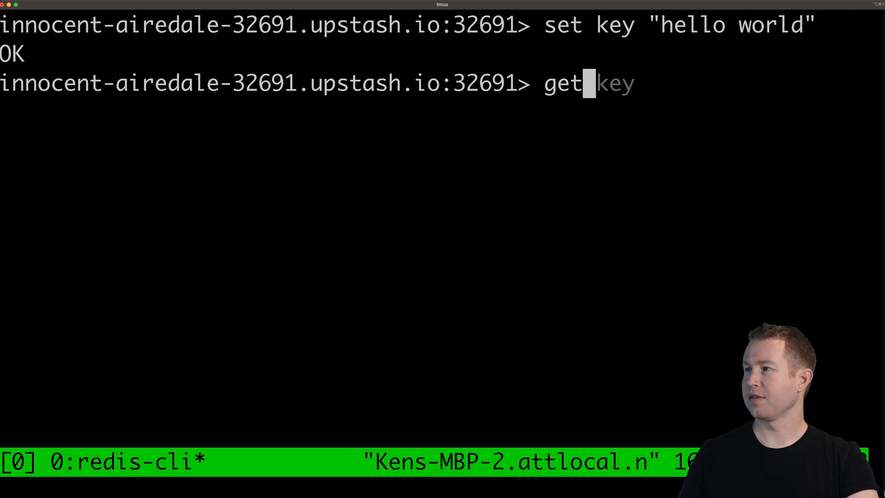
{"action": "key", "text": "Enter"}
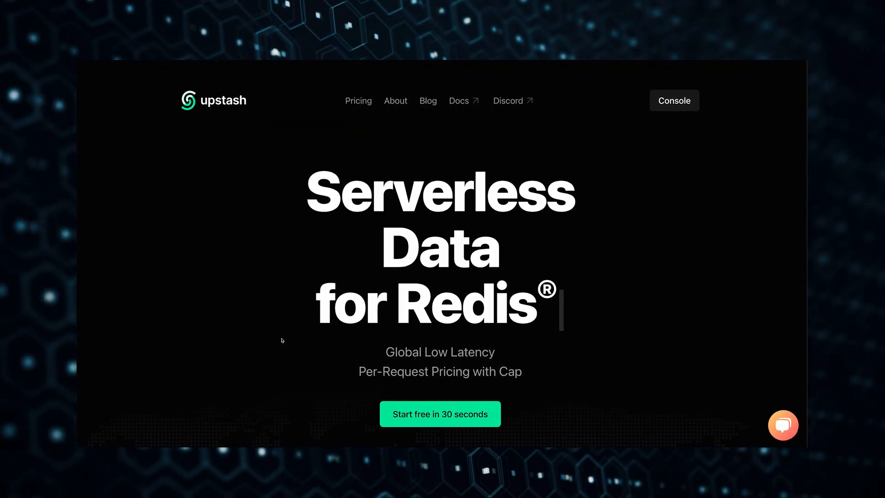
Start a new Redis database in the Upstash console and name it CTTM.
{"action": "left_click", "coordinate": [357, 101]}
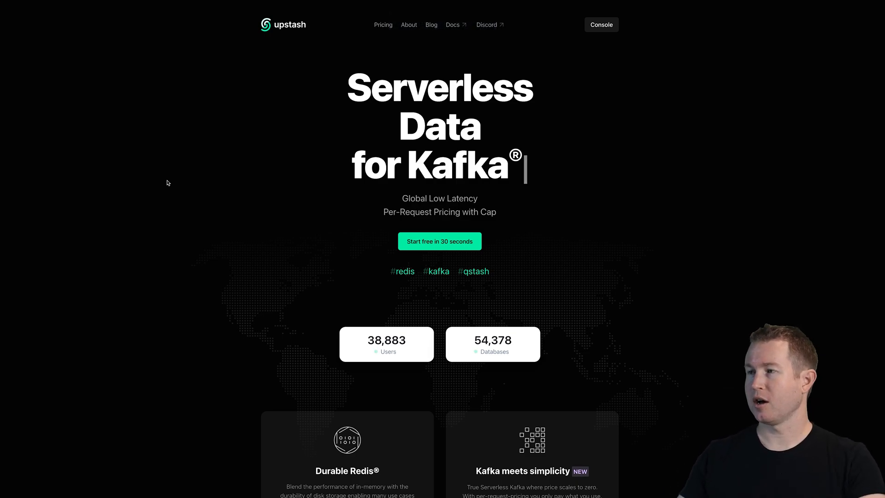
{"action": "left_click", "coordinate": [601, 24]}
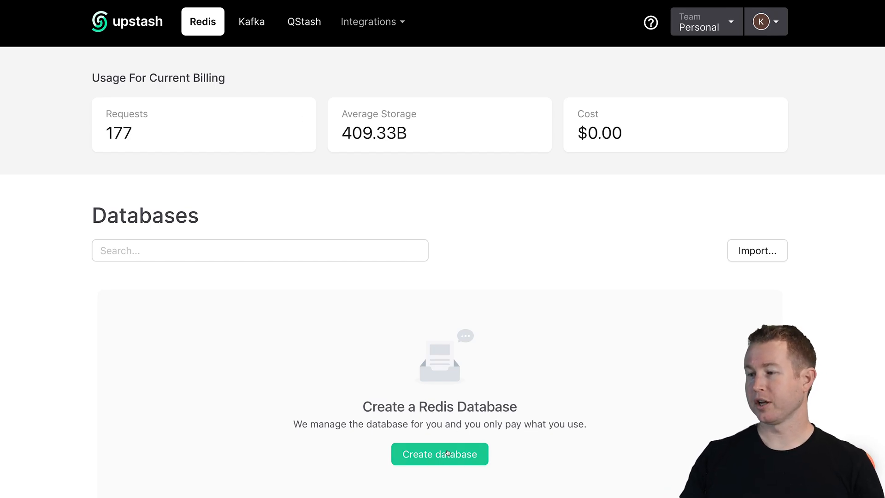
{"action": "left_click", "coordinate": [440, 453]}
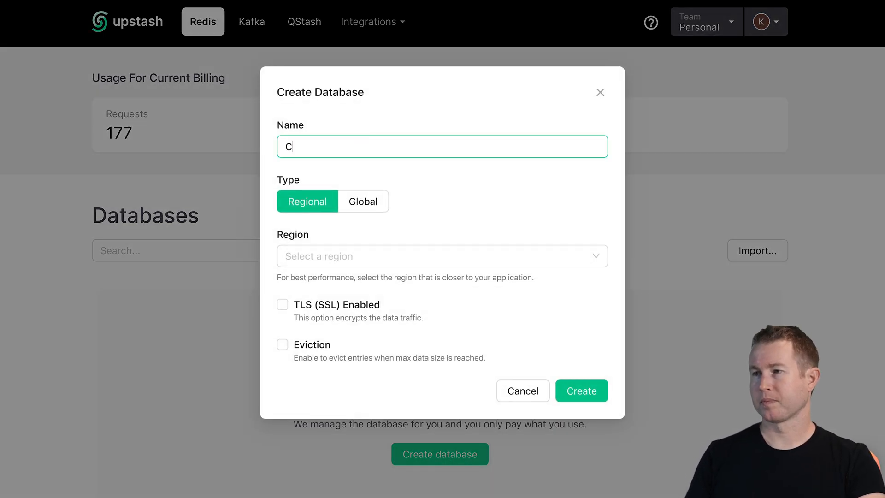
{"action": "type", "text": "TTM"}
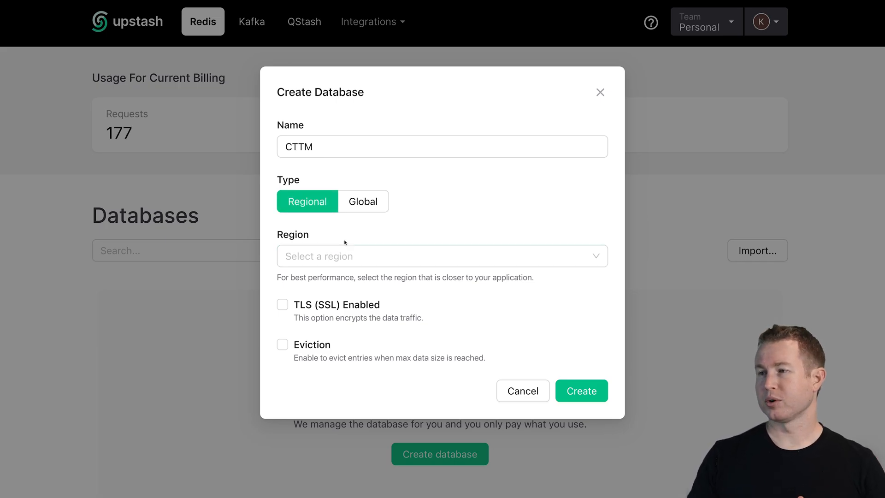
Choose the US-WEST-2 (Oregon) region and create the CTTM database.
{"action": "left_click", "coordinate": [442, 256]}
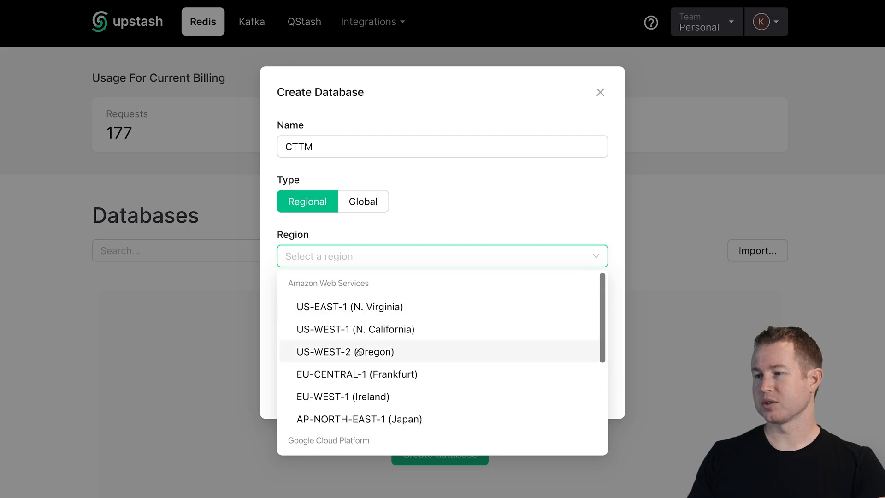
{"action": "left_click", "coordinate": [356, 352]}
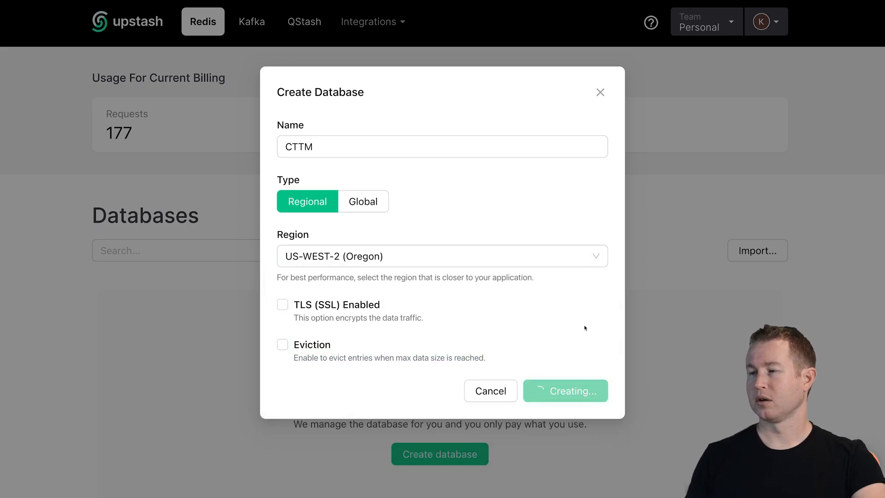
{"action": "left_click", "coordinate": [566, 391]}
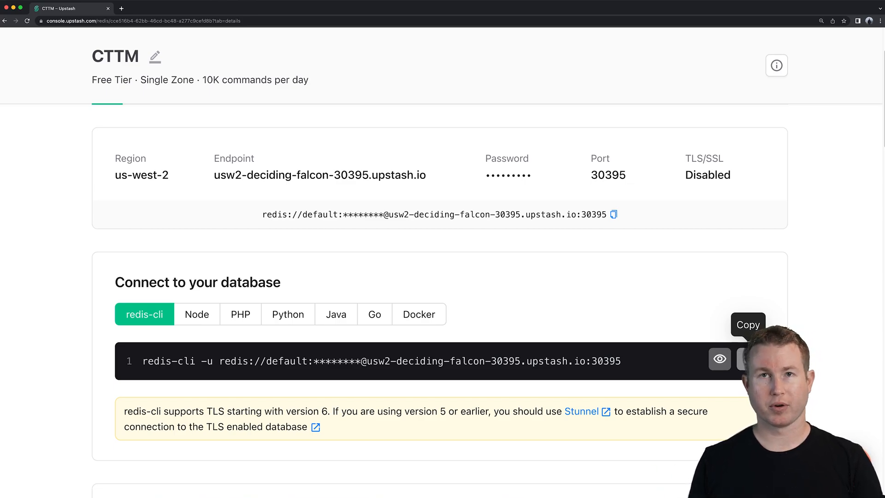
Copy the CTTM database's redis-cli connection command for the terminal.
{"action": "left_click", "coordinate": [747, 359]}
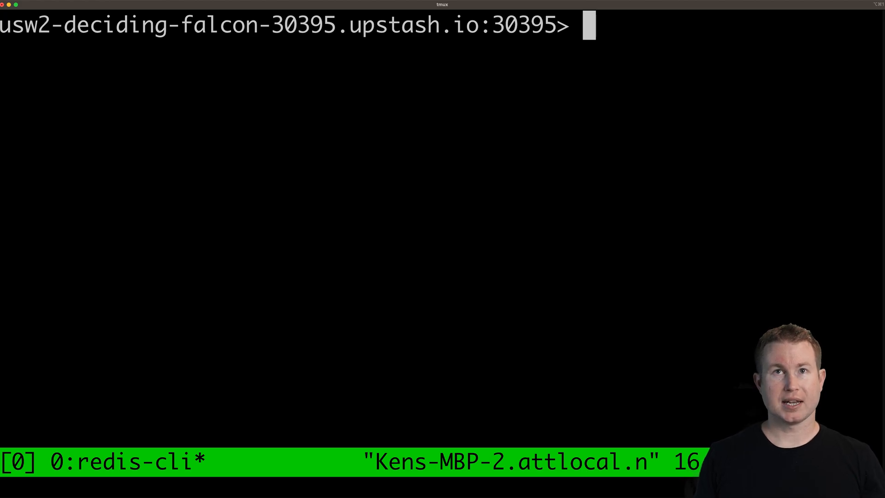
zadd giraffe 10, flamingo 50 and gorillas 1 to zoo_priorities, then zrange 0 100 withscores.
{"action": "type", "text": "za"}
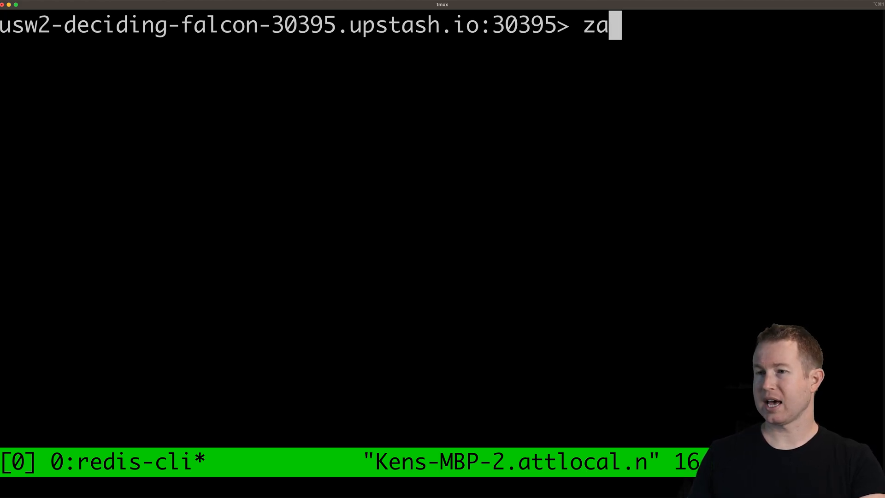
{"action": "type", "text": "dd zoo_pri"}
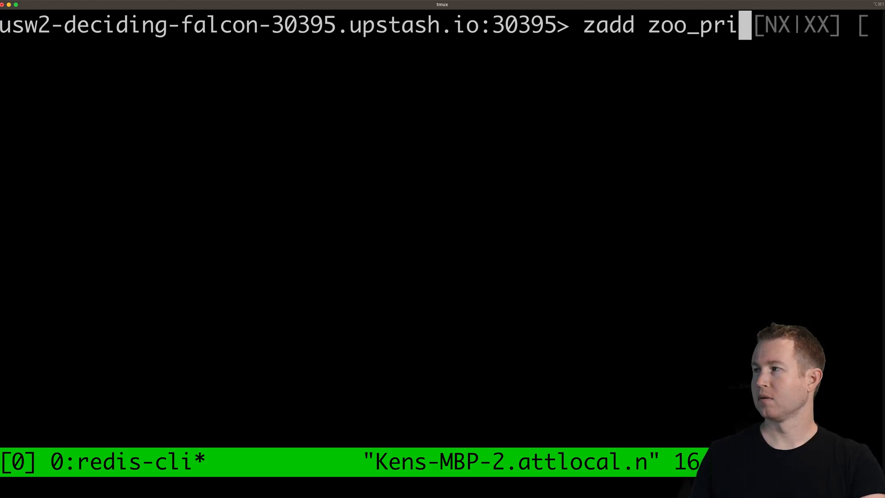
{"action": "type", "text": "orities"}
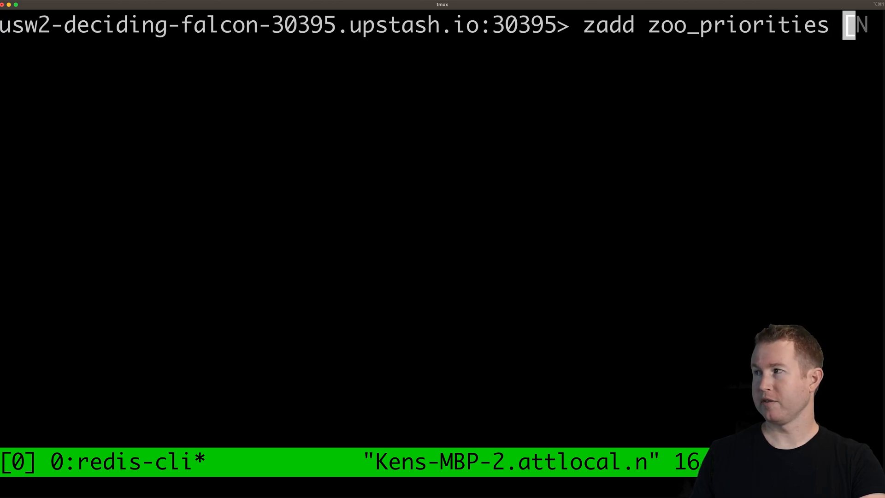
{"action": "type", "text": "10 giraffe"}
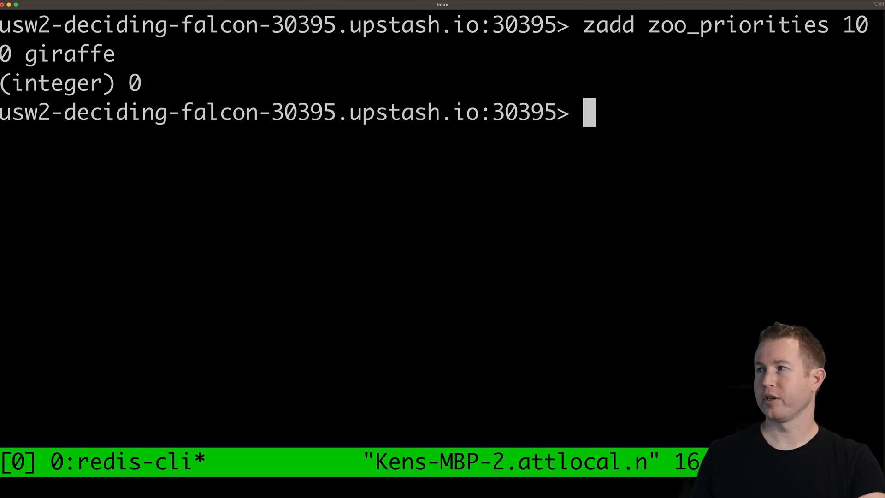
{"action": "type", "text": "zadd 50 flamingo"}
{"action": "type", "text": "zrange zoo_priorities 0 100"}
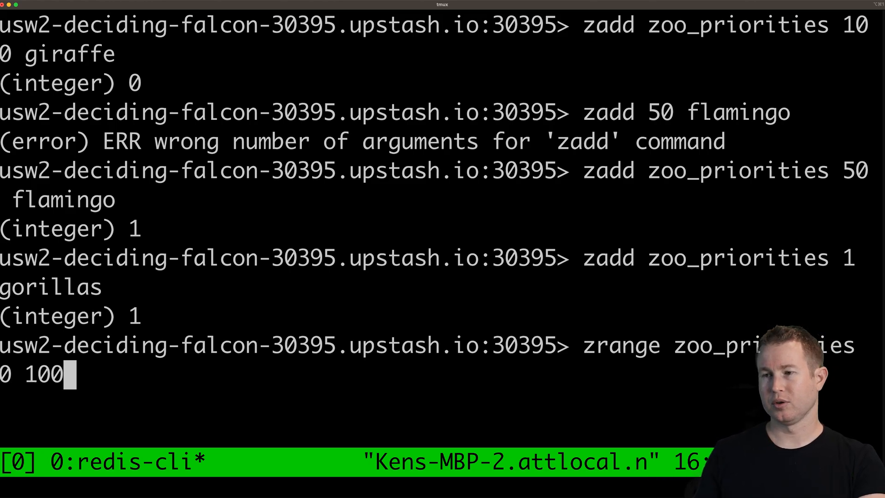
{"action": "type", "text": "withscores"}
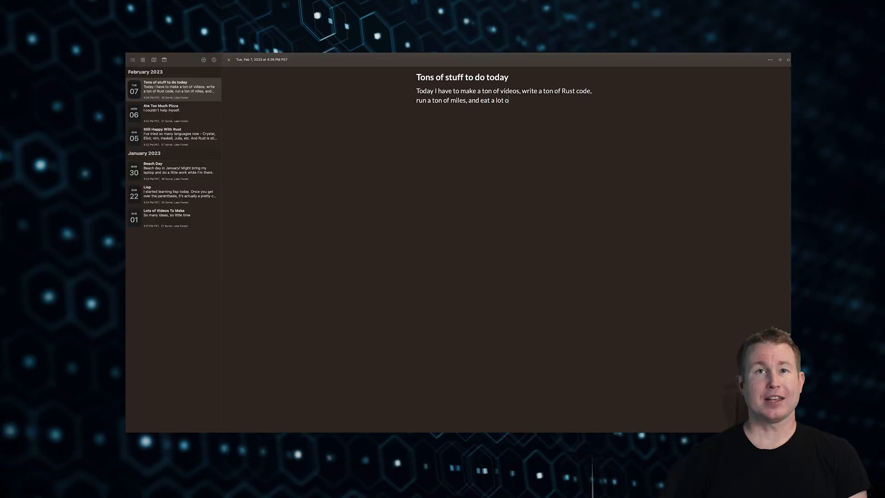
End the Feb 7 entry with "food. Maybe I'll go for a run if there is time.".
{"action": "type", "text": "food. Maybe I'll go for a run if there is time."}
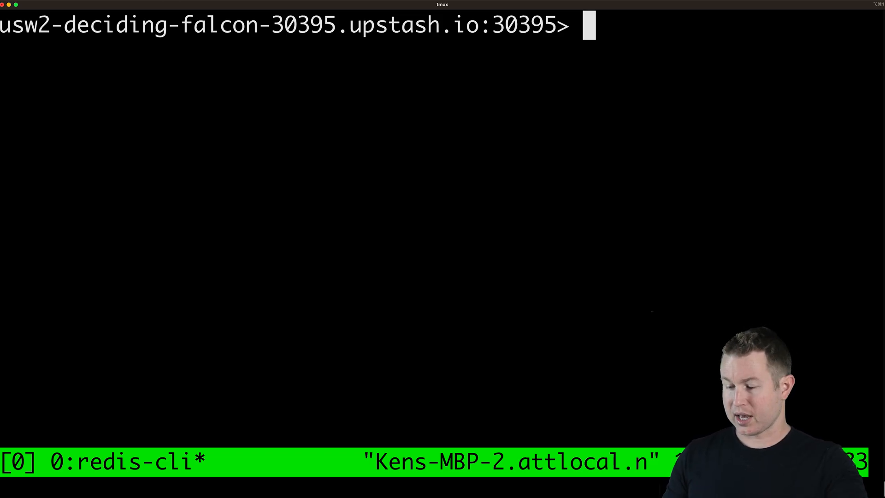
Set bob:01-01-23 to "watched a football game and a parade" in redis-cli.
{"action": "type", "text": "set bob"}
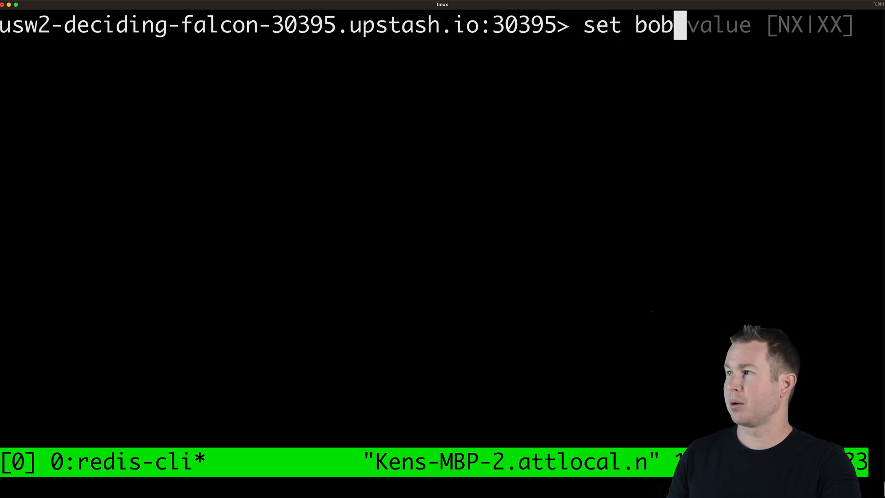
{"action": "type", "text": ":01-01-2"}
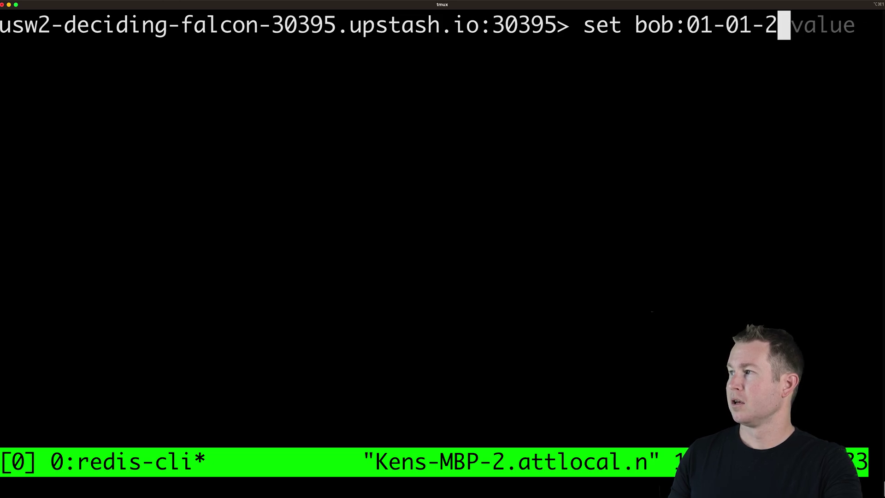
{"action": "type", "text": "3 \""}
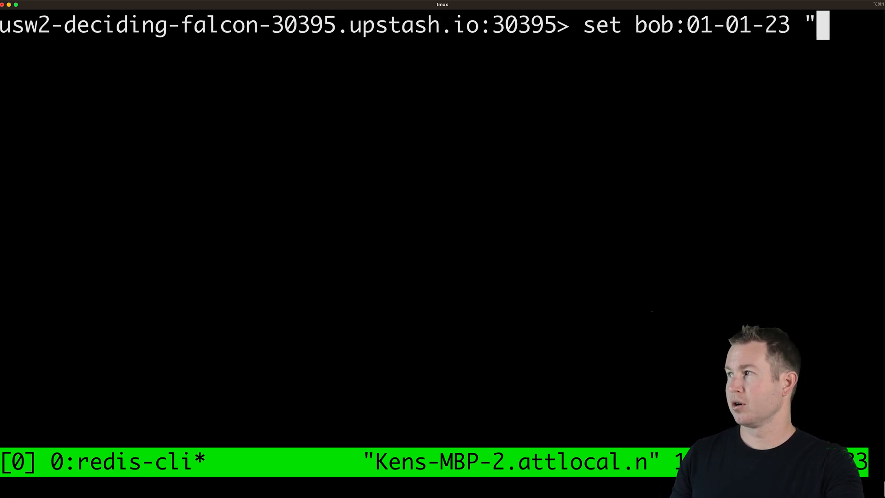
{"action": "type", "text": "watched a football game and a parade"}
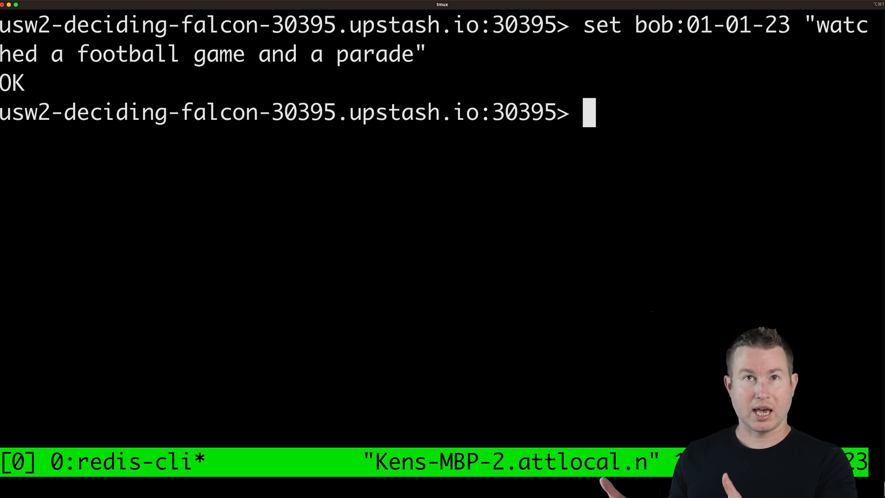
{"action": "type", "text": "ge"}
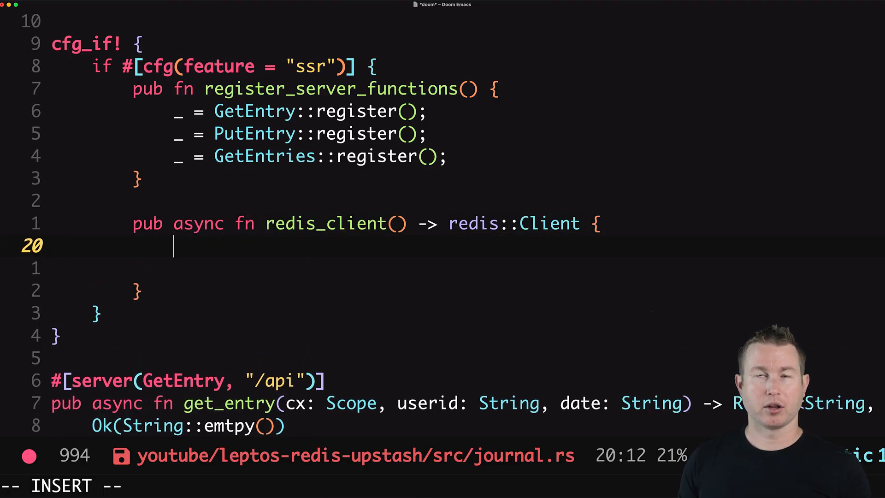
Read the password from the REDSCLI_AUTH environment variable in redis_client.
{"action": "type", "text": "let p"}
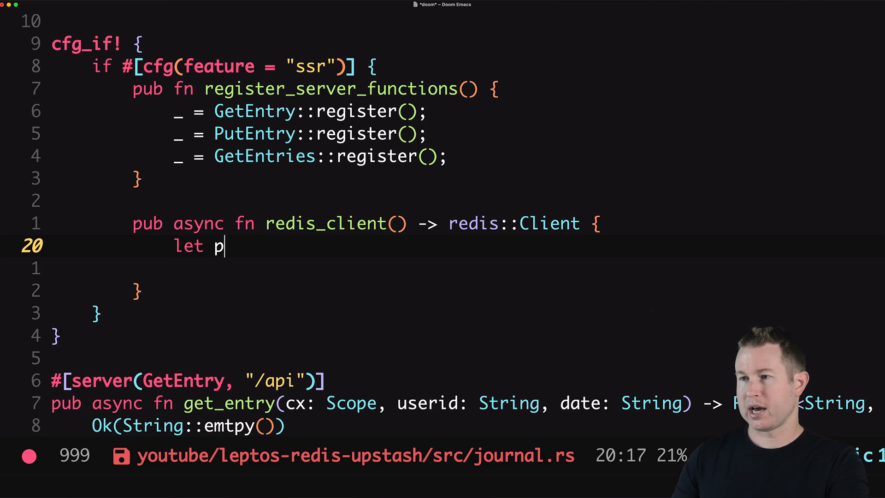
{"action": "type", "text": "assword = env"}
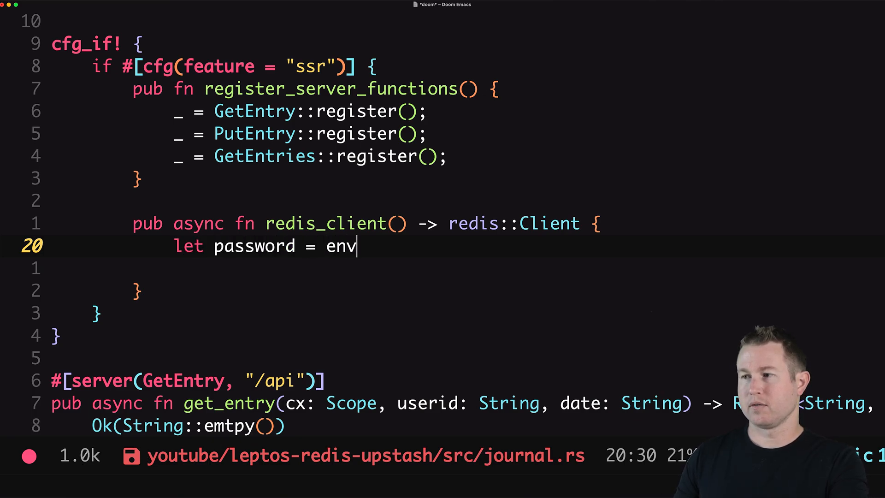
{"action": "type", "text": "::var()"}
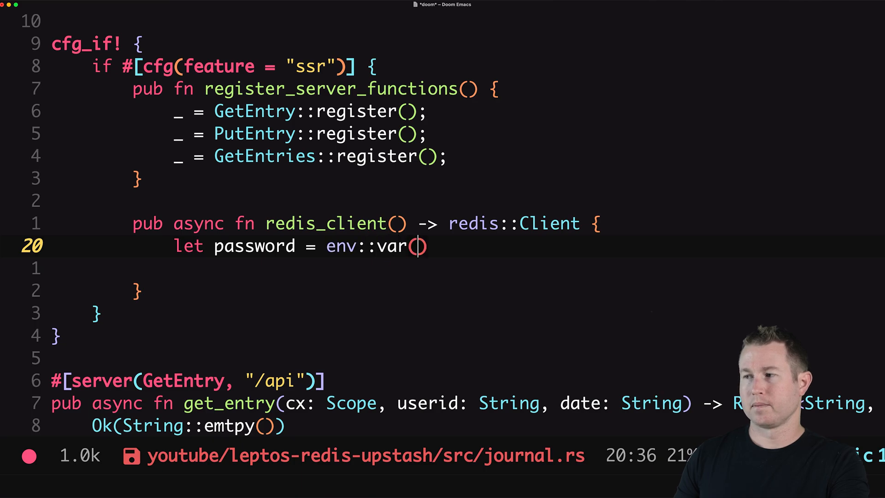
{"action": "type", "text": "\"REDS\""}
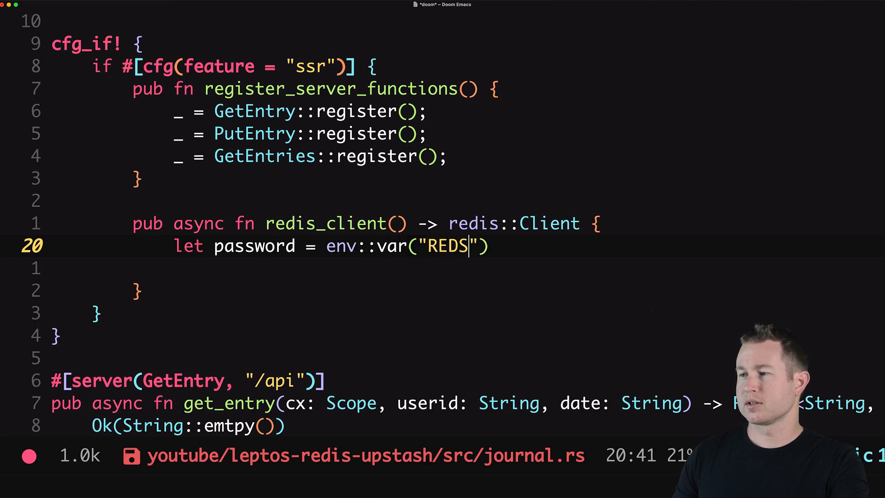
{"action": "type", "text": "CLI_AU"}
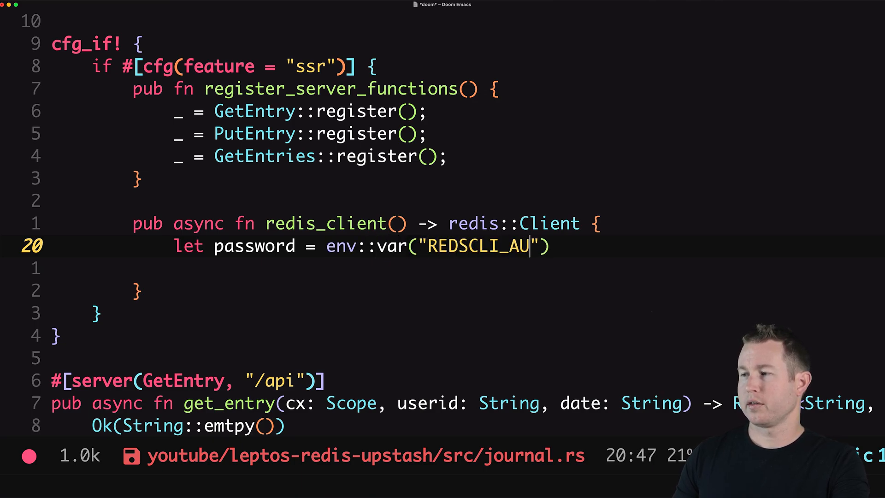
{"action": "type", "text": "TH\").unwrap();"}
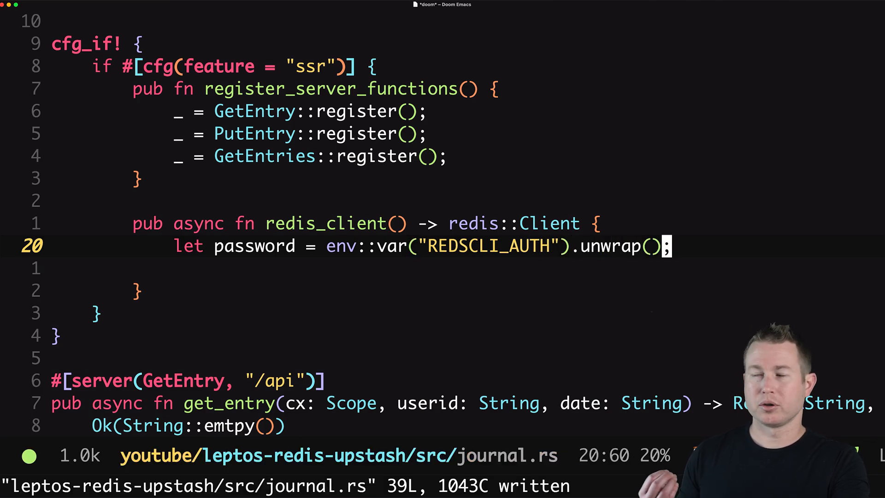
Build redis_connection_string and return redis::Client::open on it, unwrapped.
{"action": "type", "text": "let"}
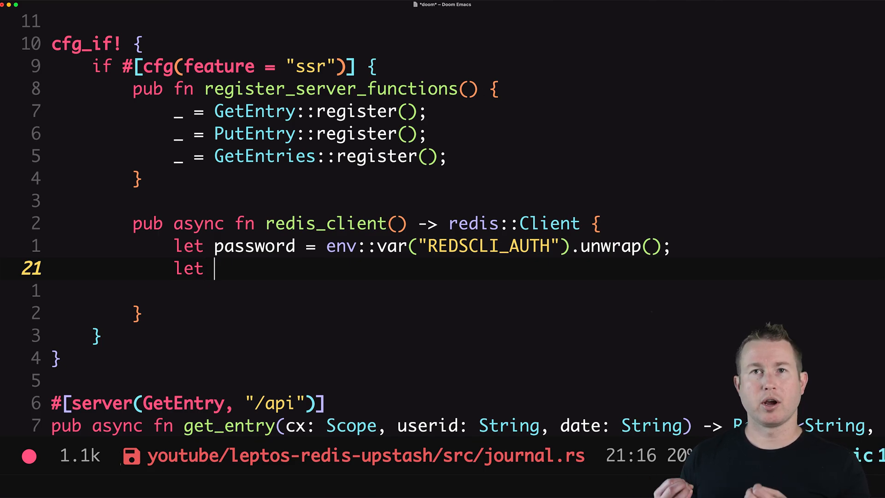
{"action": "type", "text": "redis_connection_string = format!("}
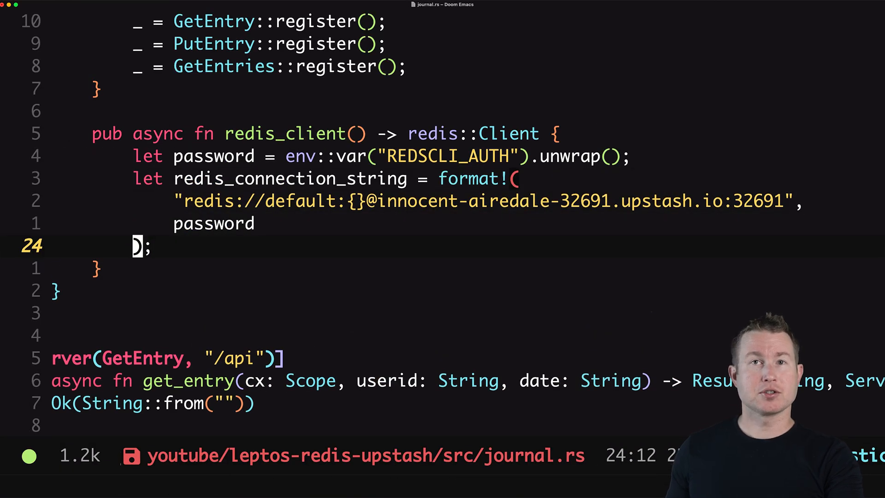
{"action": "type", "text": "red"}
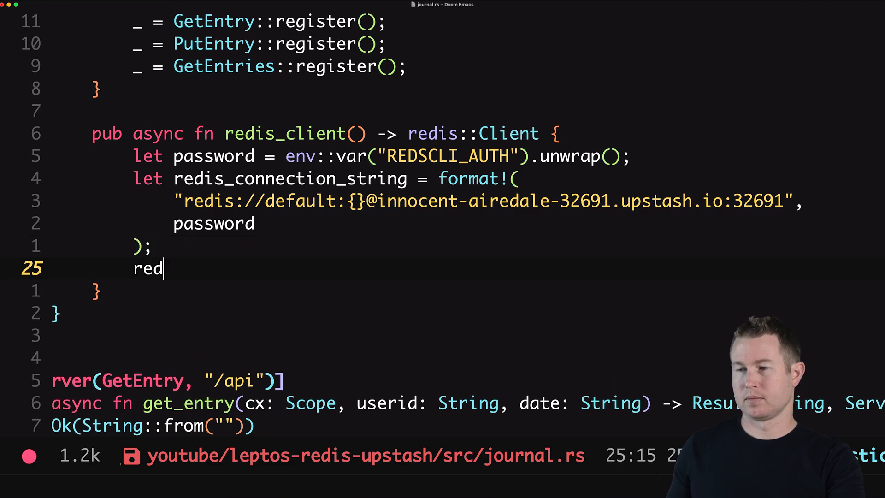
{"action": "type", "text": "is::Client::open(redis_)"}
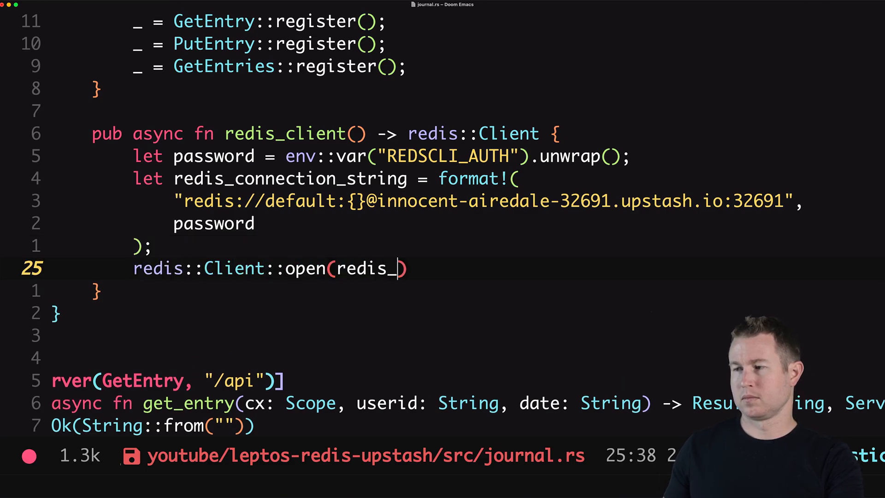
{"action": "type", "text": "connection_string).unwrap()"}
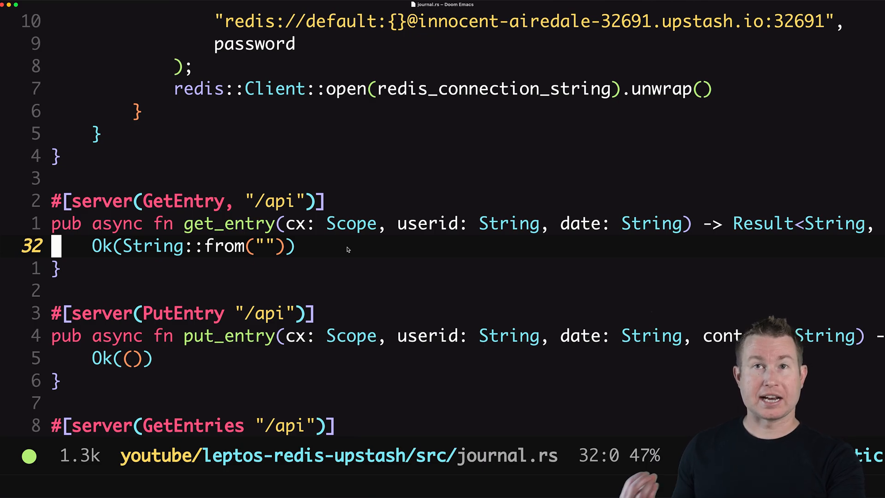
In get_entry, get a connection, format the userid:date key, con.get it and dbg! the result.
{"action": "type", "text": "let mut con = redis_client().await.get_connection().unwrap();"}
{"action": "type", "text": "let key = format!(\"{}:{}\", "}
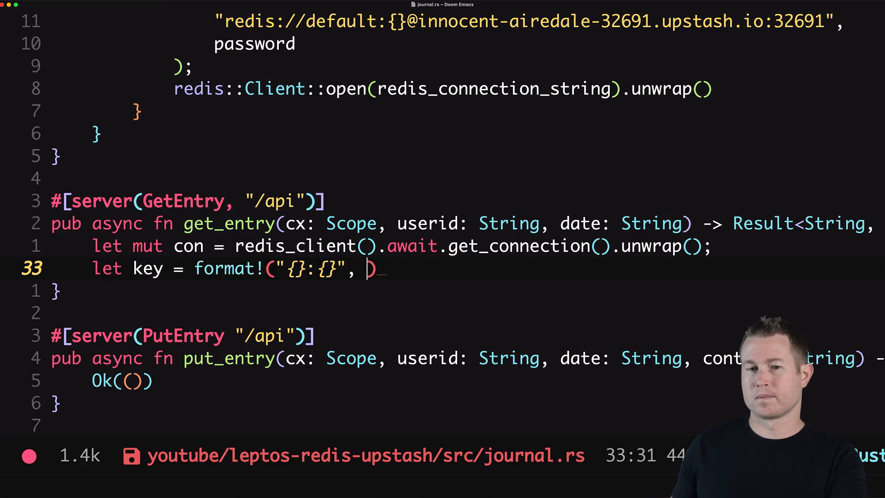
{"action": "type", "text": "userid, date);"}
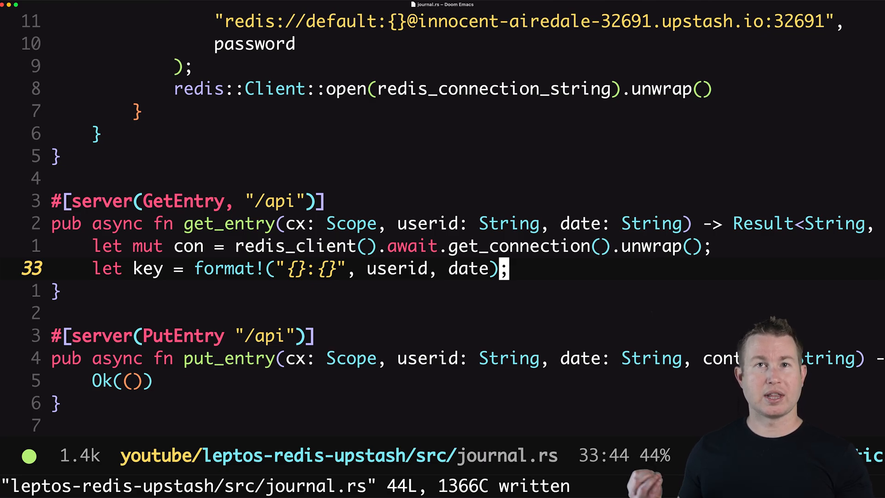
{"action": "type", "text": "let result = con.get(key).u"}
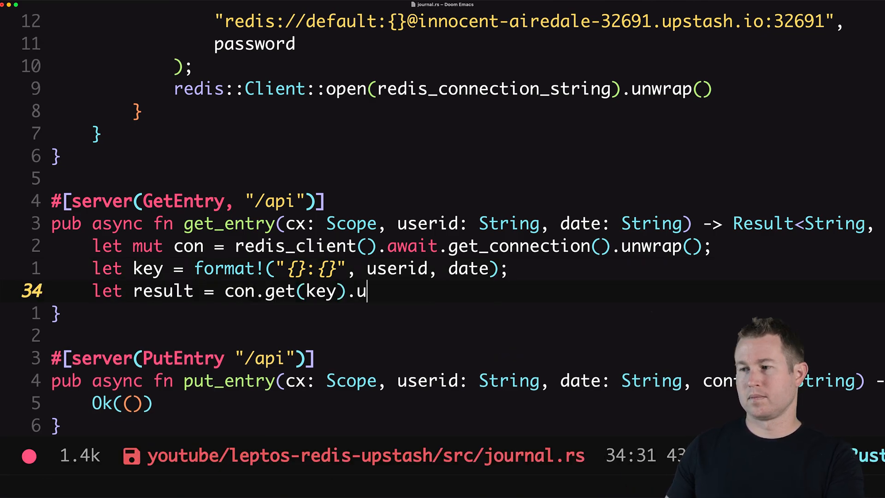
{"action": "type", "text": "nwrap();"}
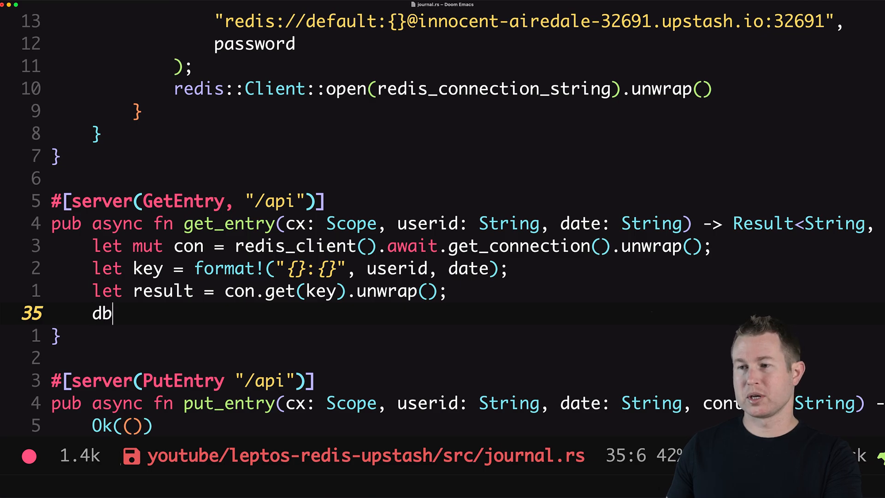
{"action": "type", "text": "g!(&result);"}
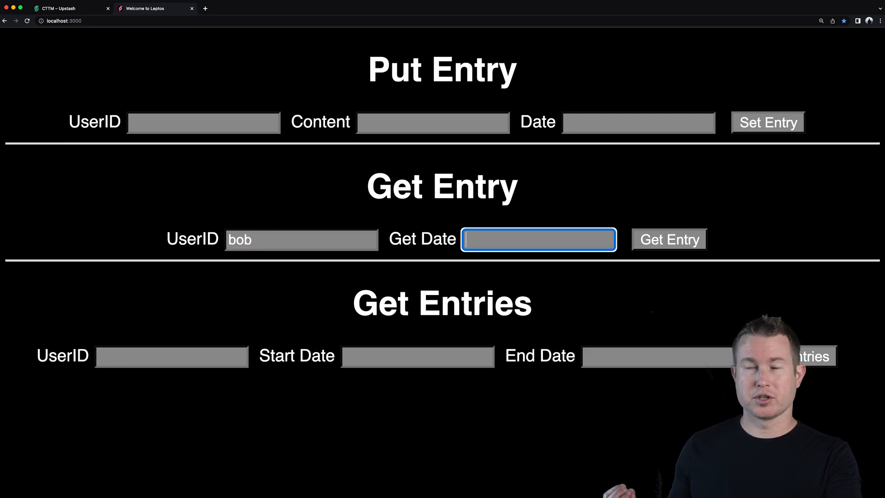
Enter bob and a 01- date into the Get Entry fields at localhost:3000.
{"action": "type", "text": "01-"}
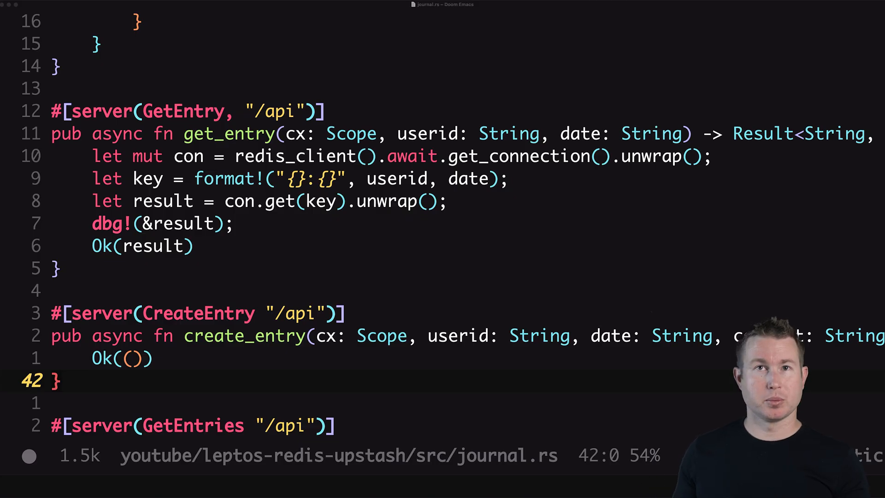
In create_entry, get a Redis connection, format the userid:date key and begin let _ : ().
{"action": "type", "text": "let mut con = redis_client().await.get_connection().unwrap();"}
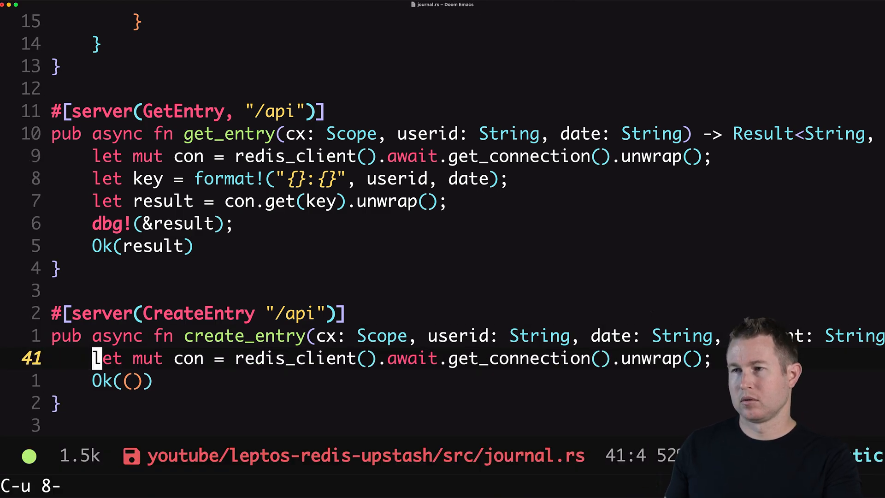
{"action": "type", "text": "let key = format!(\"{}:{}\", userid, date);"}
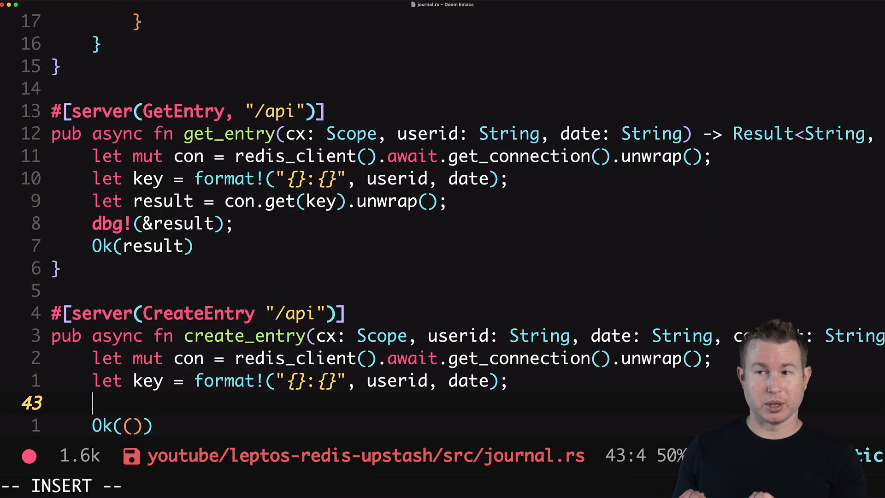
{"action": "type", "text": "let _ : ()"}
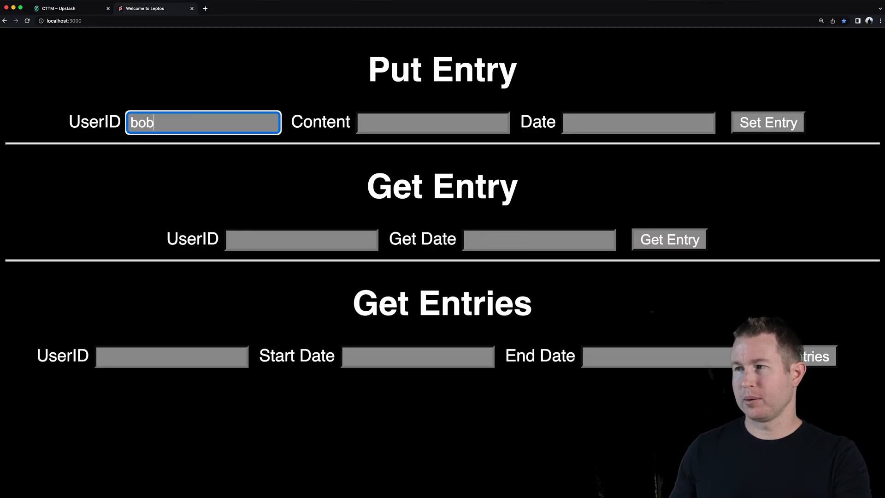
Fill Put Entry with 'went for a run today' dated 01-02-23 and start bob's Get Entry lookup.
{"action": "type", "text": "went for a run today"}
{"action": "left_click", "coordinate": [639, 123]}
{"action": "type", "text": "01-02"}
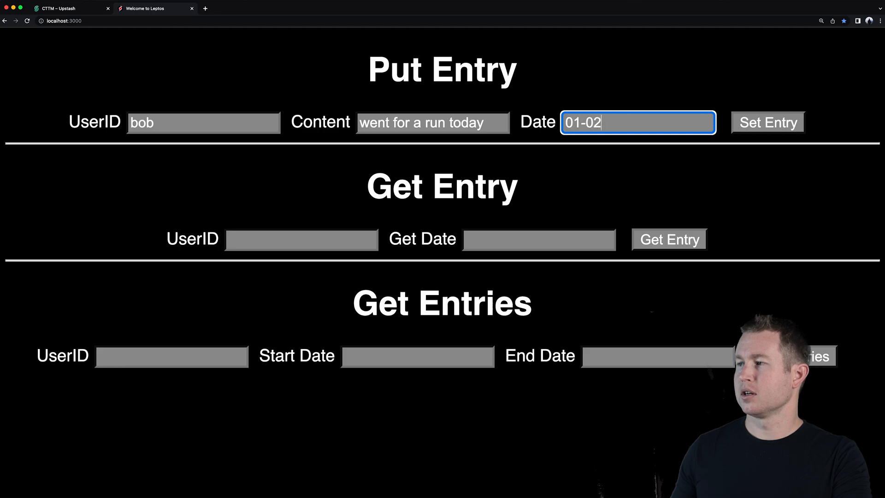
{"action": "type", "text": "-23"}
{"action": "left_click", "coordinate": [302, 240]}
{"action": "type", "text": "bob"}
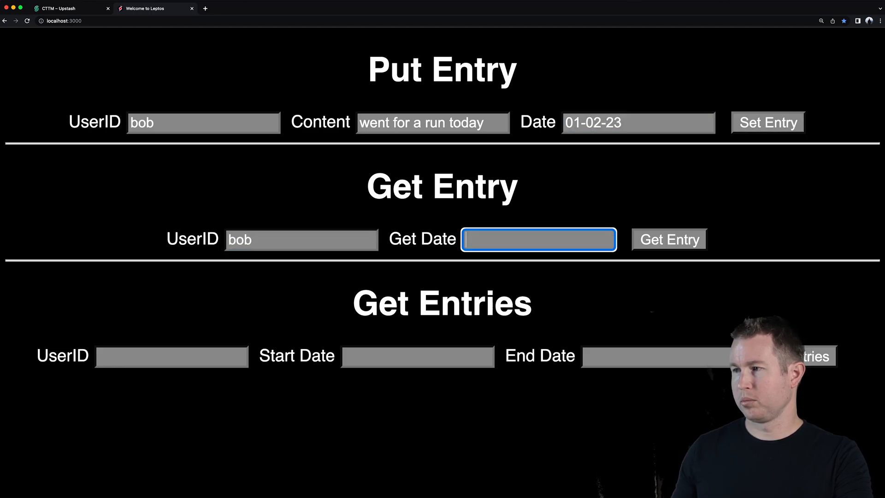
{"action": "type", "text": "01-02"}
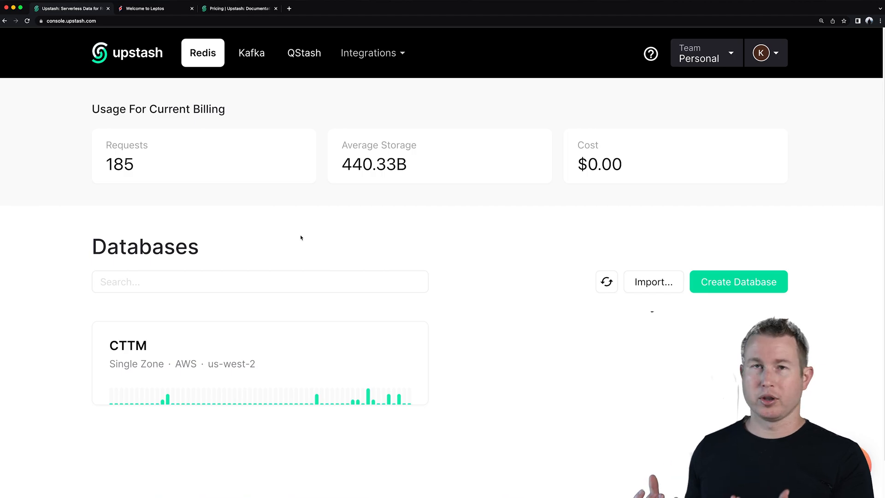
Review the Upstash Redis pricing docs down to the plan feature comparison table.
{"action": "left_click", "coordinate": [242, 9]}
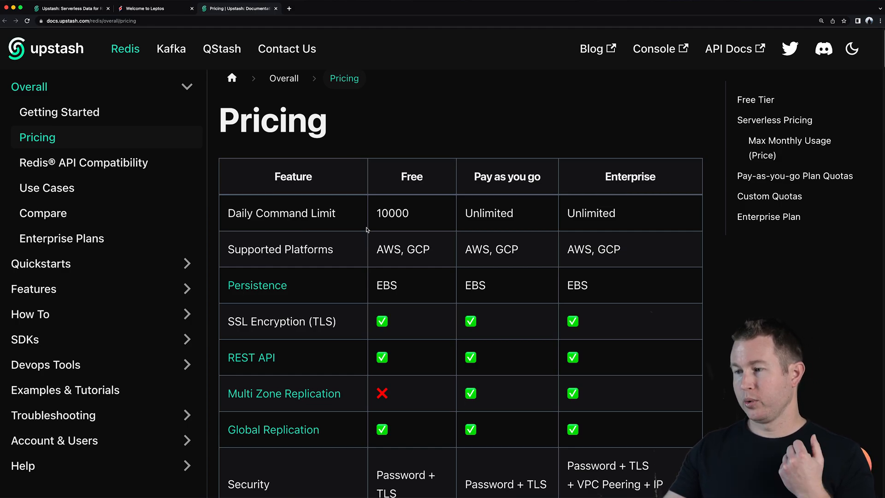
{"action": "scroll", "scroll_direction": "down", "scroll_amount": 3}
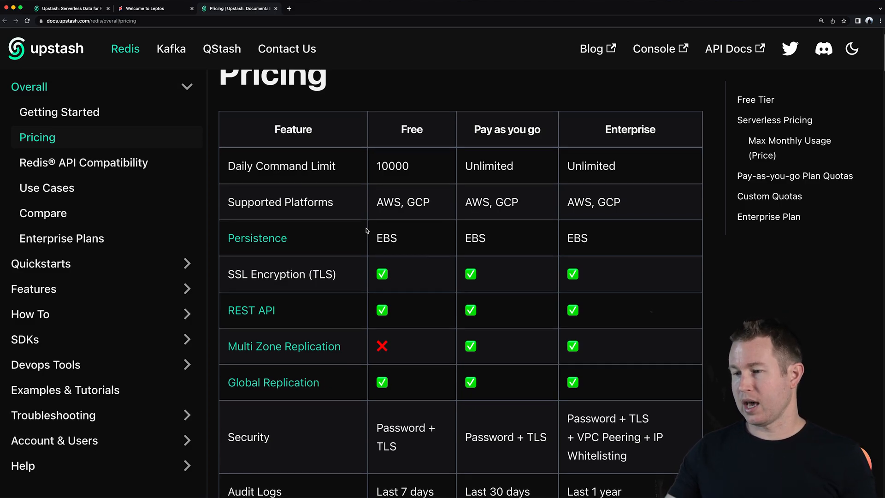
{"action": "scroll", "scroll_direction": "down", "scroll_amount": 3}
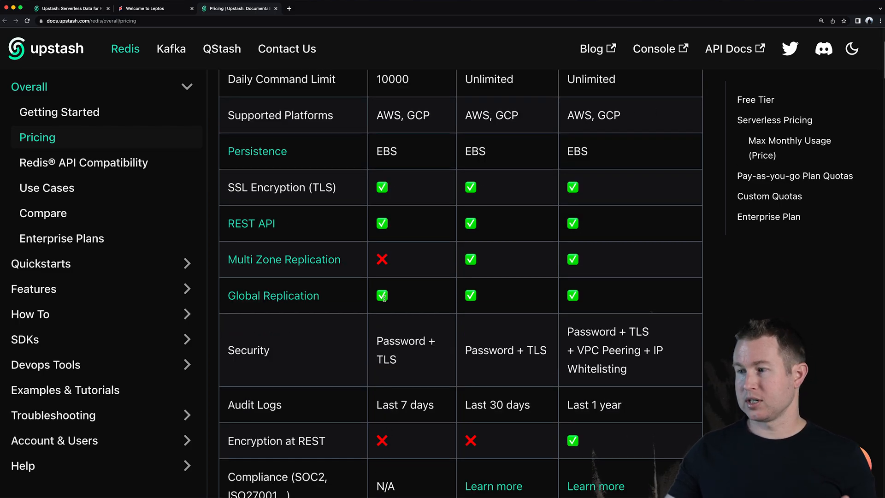
{"action": "scroll", "scroll_direction": "down", "scroll_amount": 3}
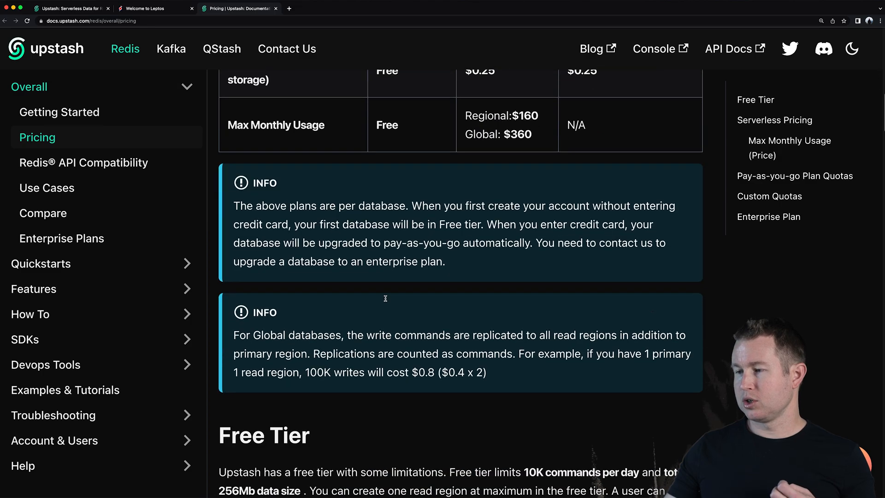
{"action": "scroll", "scroll_direction": "down", "scroll_amount": 3}
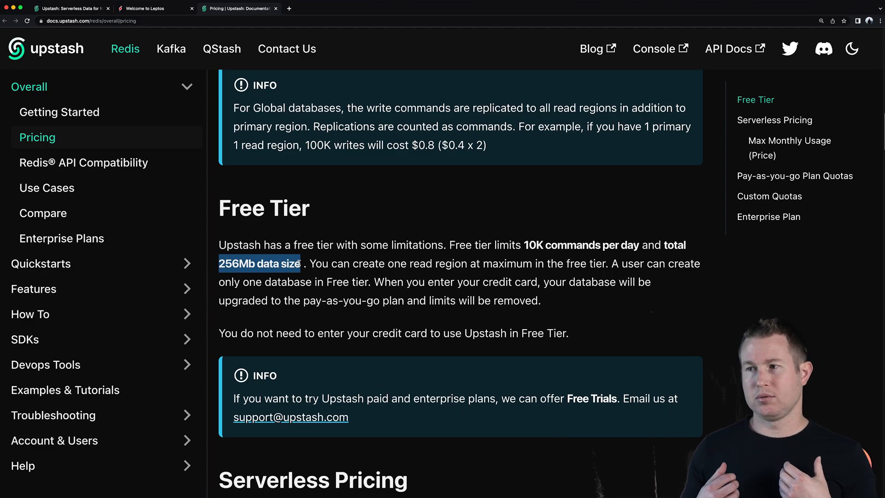
{"action": "scroll", "scroll_direction": "down", "scroll_amount": 3}
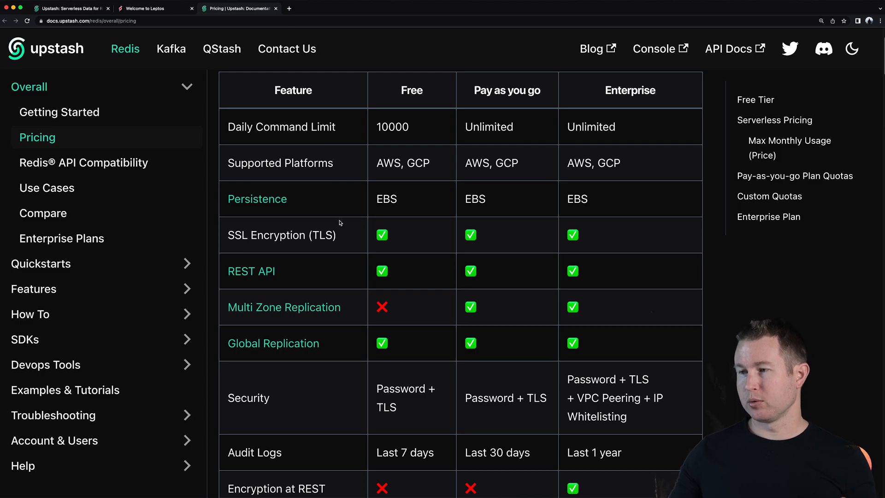
{"action": "scroll", "scroll_direction": "down", "scroll_amount": 3}
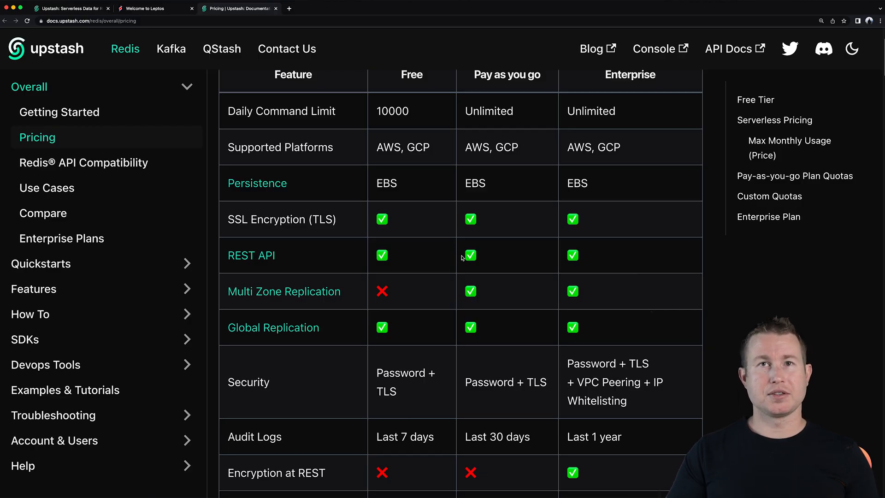
Bring up the Upstash console's databases overview.
{"action": "left_click", "coordinate": [70, 8]}
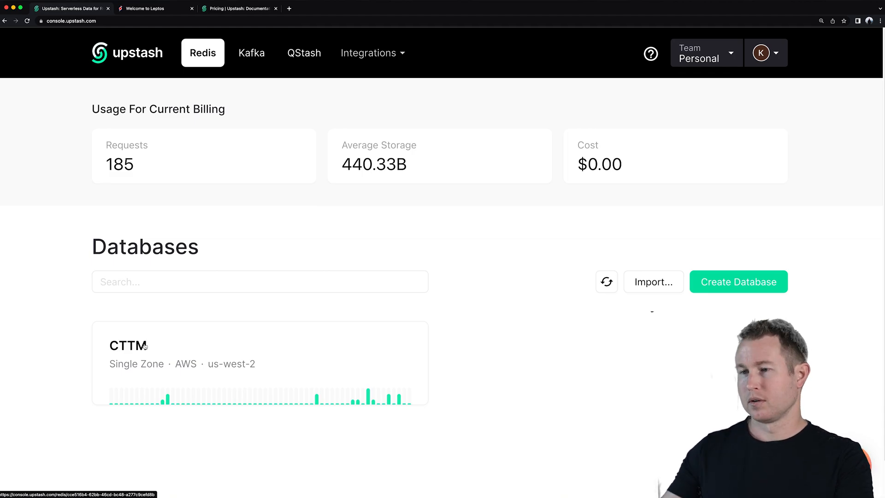
Start a new database named CTTM in US-WEST-2 (Oregon) and make it Global.
{"action": "left_click", "coordinate": [129, 346]}
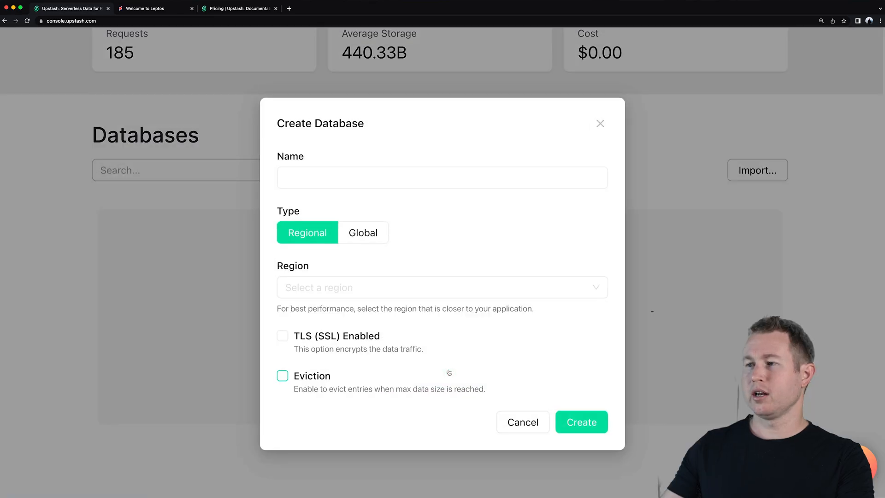
{"action": "type", "text": "CTTM"}
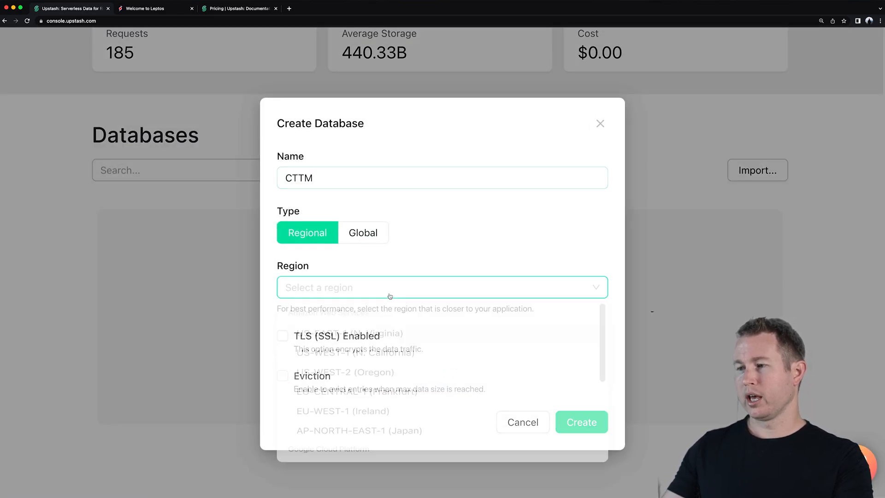
{"action": "left_click", "coordinate": [442, 288]}
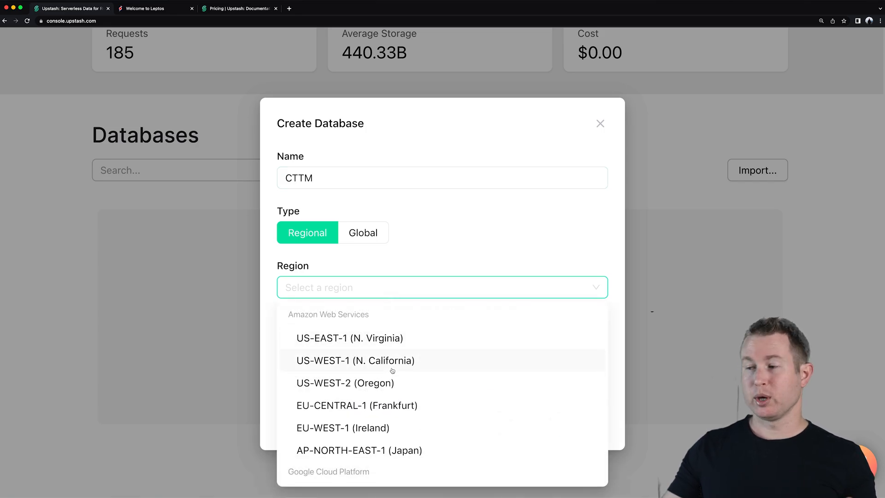
{"action": "left_click", "coordinate": [344, 382]}
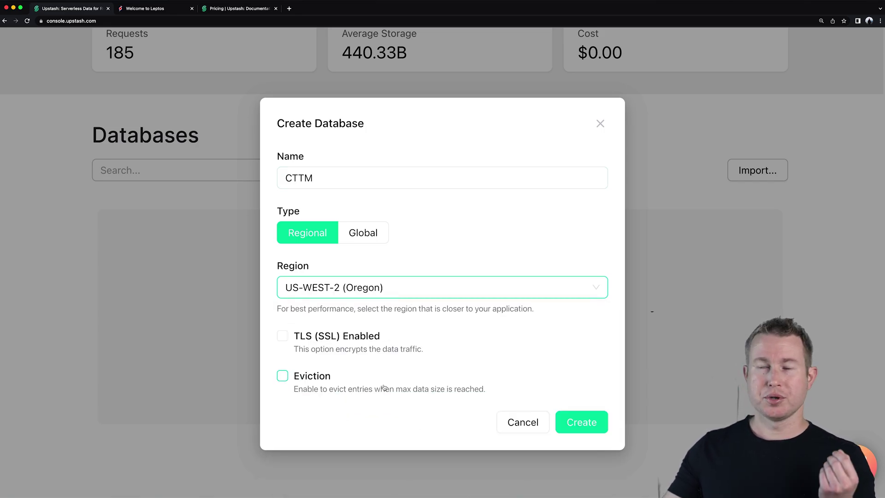
{"action": "left_click", "coordinate": [360, 232]}
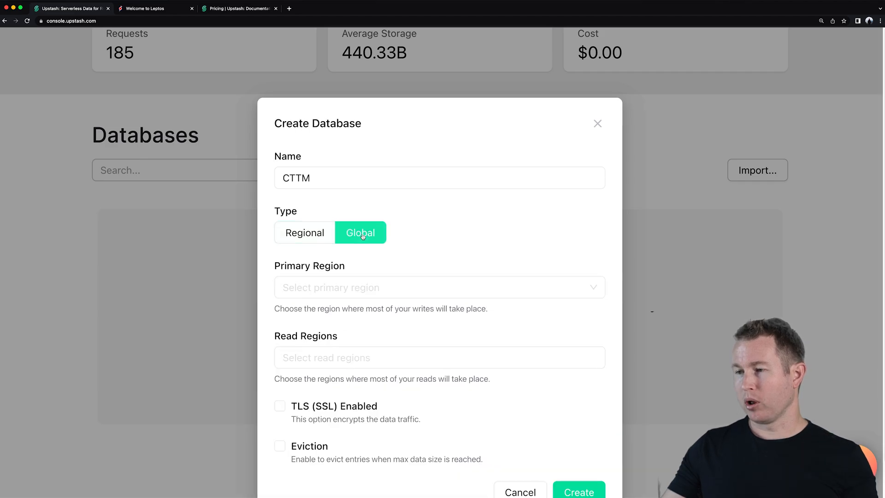
Set the primary region to US-WEST-2 (Oregon), leaving read regions unchosen.
{"action": "left_click", "coordinate": [439, 288]}
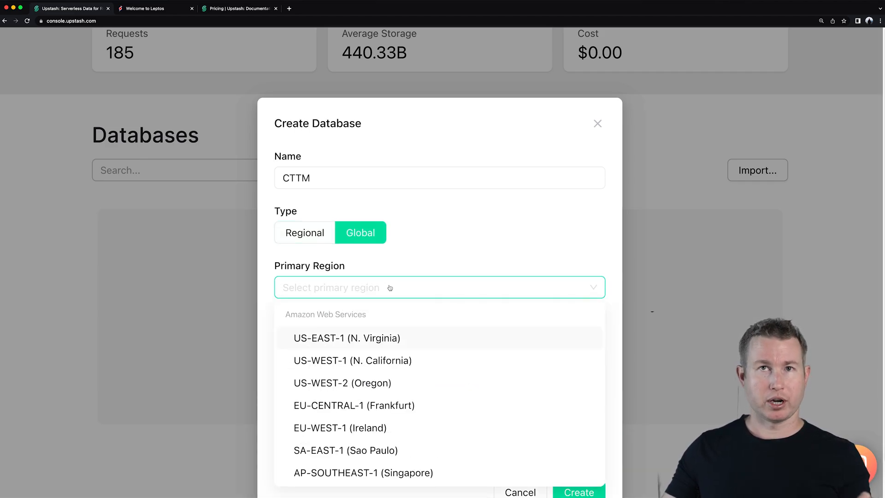
{"action": "left_click", "coordinate": [341, 382]}
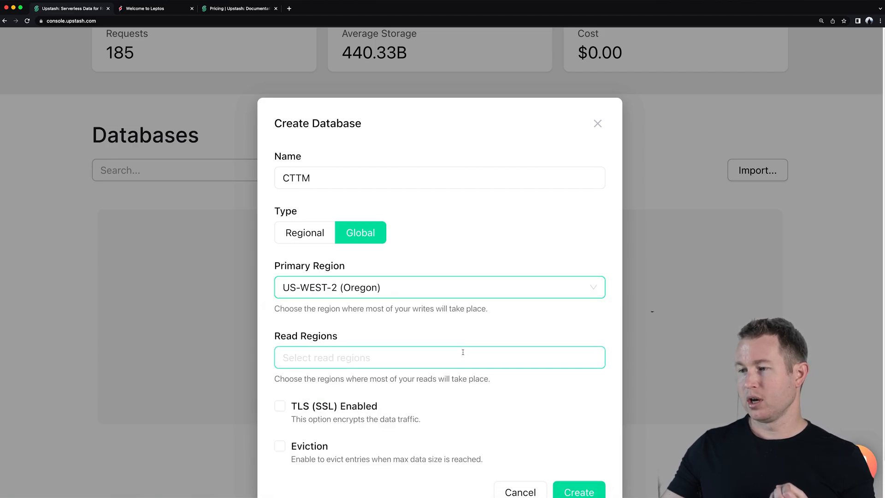
{"action": "left_click", "coordinate": [439, 358]}
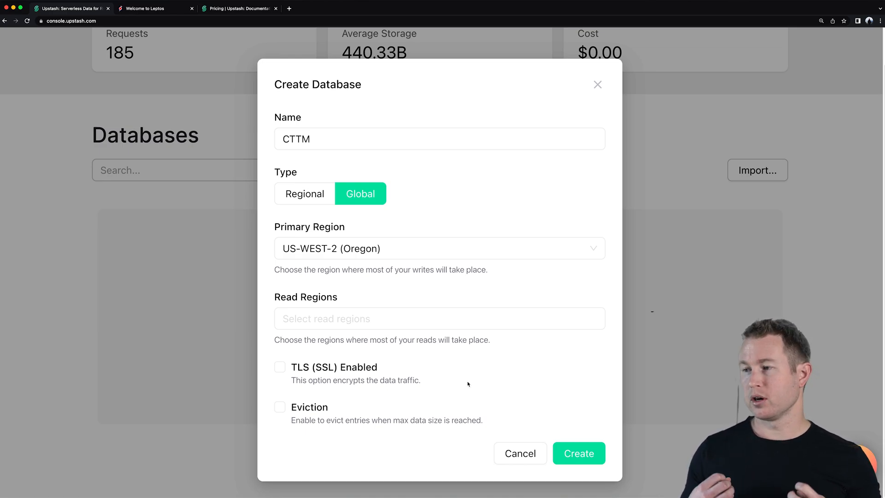
{"action": "left_click", "coordinate": [439, 318]}
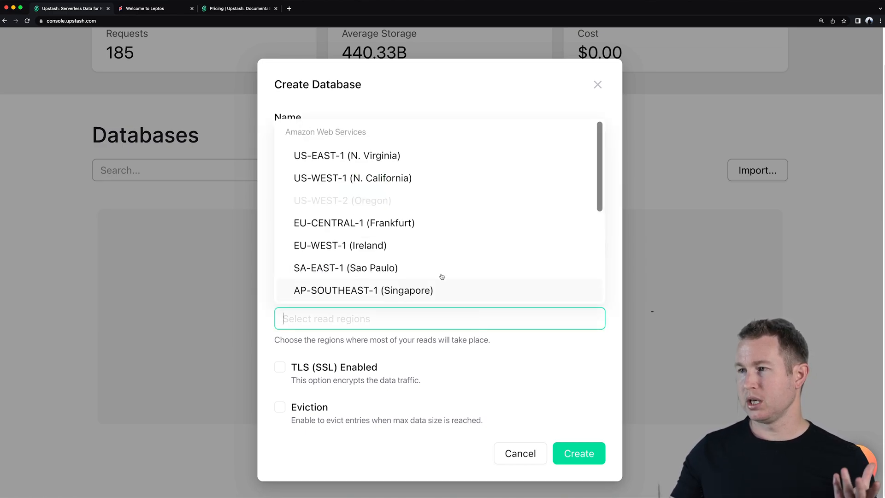
{"action": "left_click", "coordinate": [347, 155]}
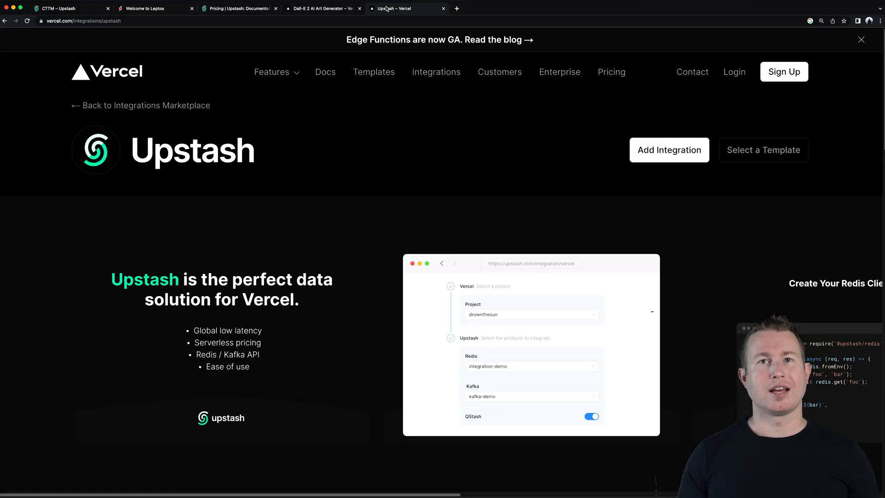
{"action": "left_click", "coordinate": [321, 8]}
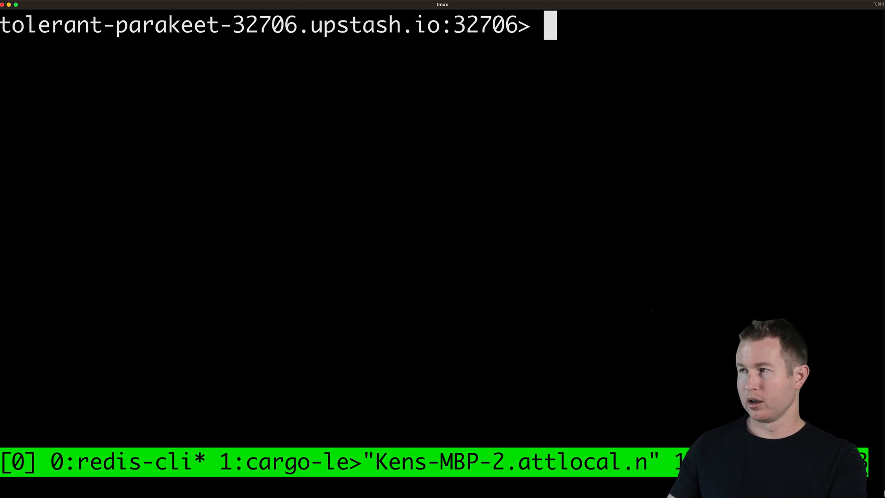
Run zadd bob:entries 0 "2023-01-01" in redis-cli.
{"action": "type", "text": "zadd bob"}
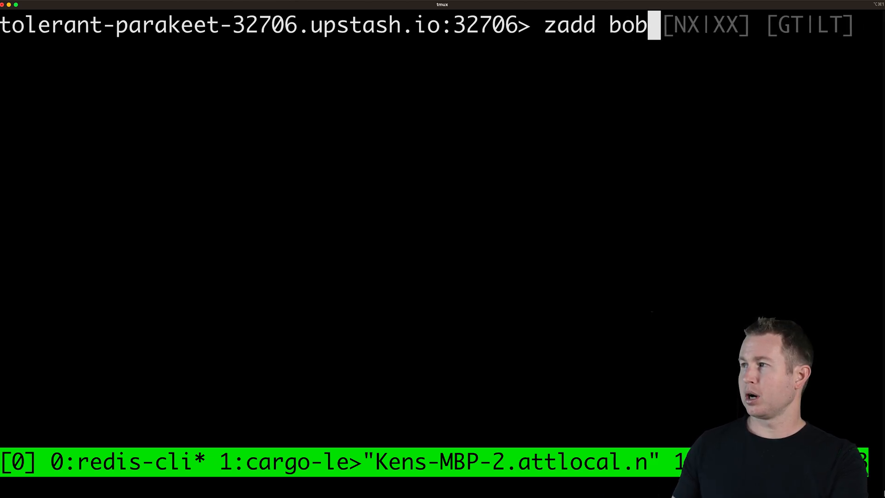
{"action": "type", "text": ":entries"}
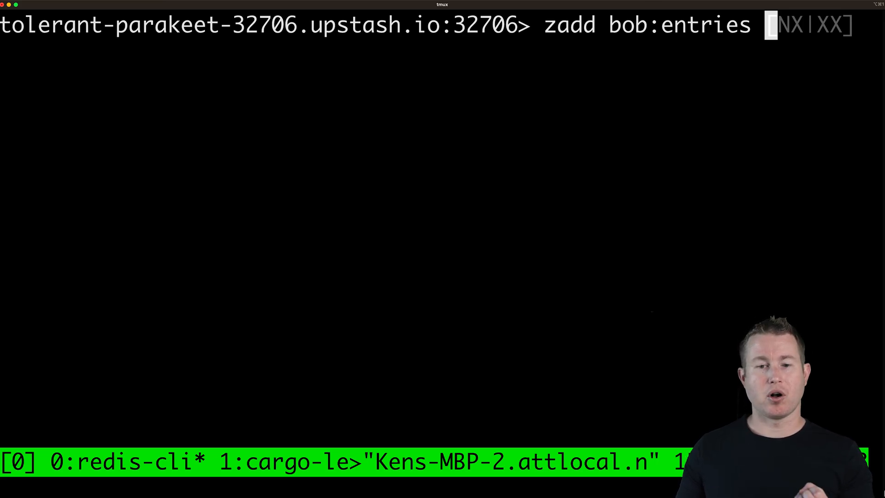
{"action": "type", "text": "0 \""}
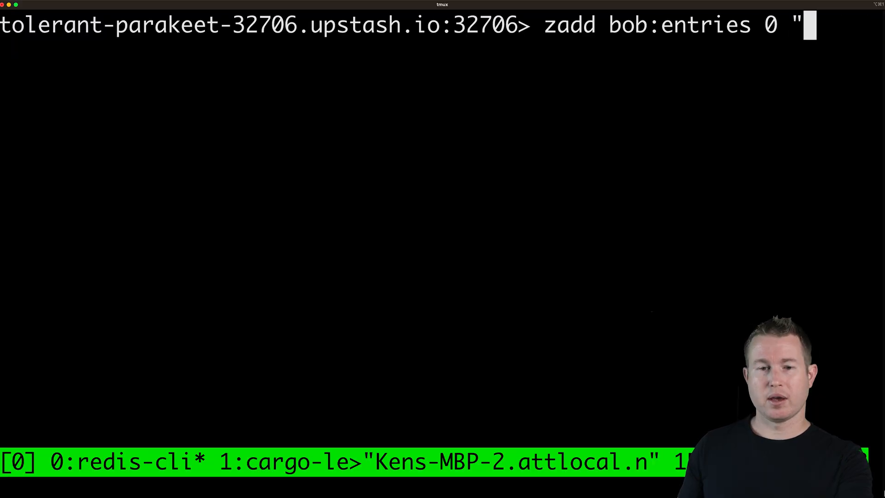
{"action": "type", "text": "2023-01-01\""}
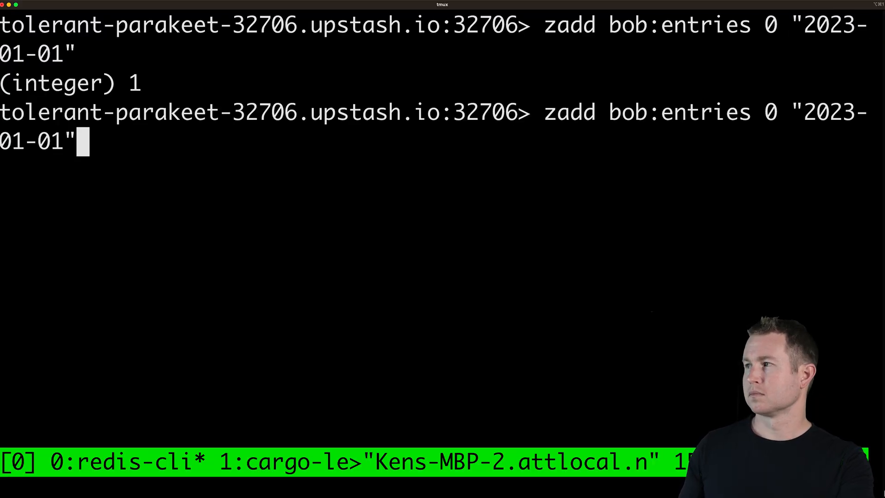
{"action": "type", "text": "2"}
{"action": "key", "text": "Enter"}
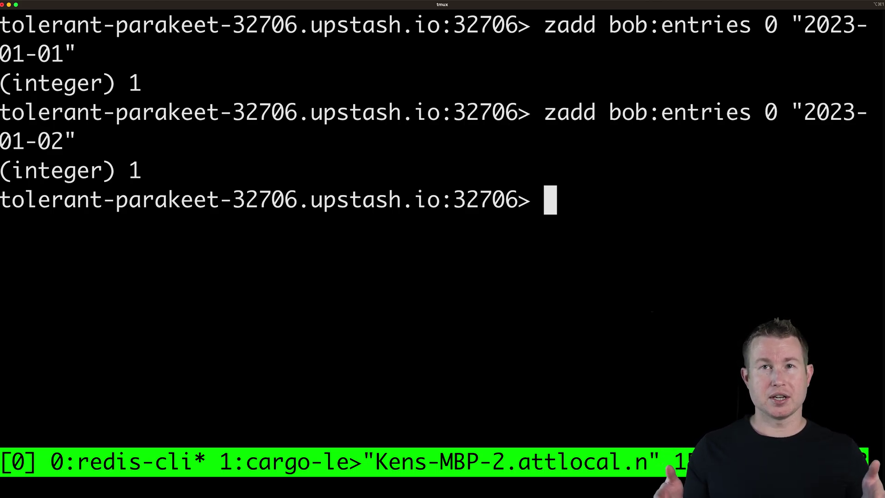
Run zrange bob:entries "[2023-01-01" "(2023-01-05" bylex in redis-cli.
{"action": "type", "text": "zrange"}
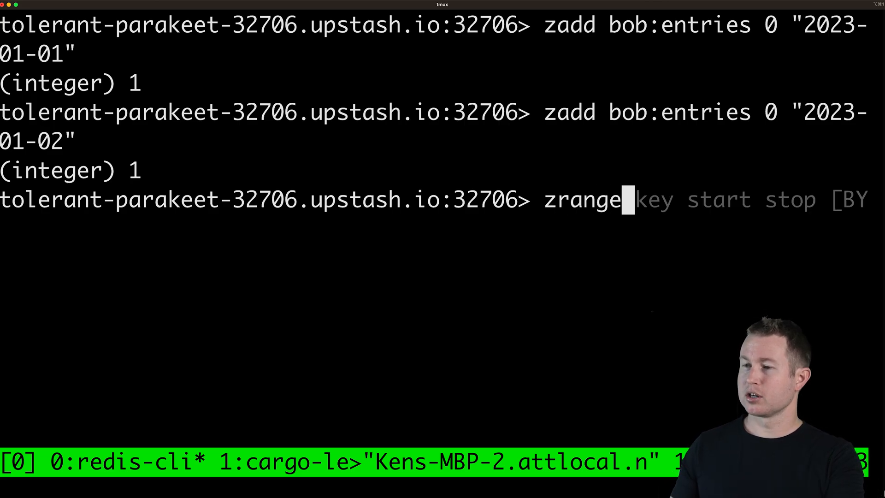
{"action": "type", "text": "bob:"}
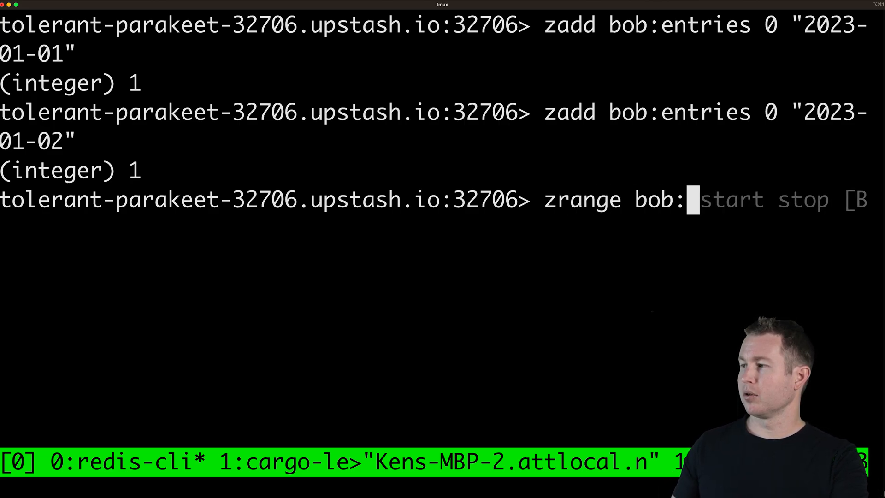
{"action": "type", "text": "entries \""}
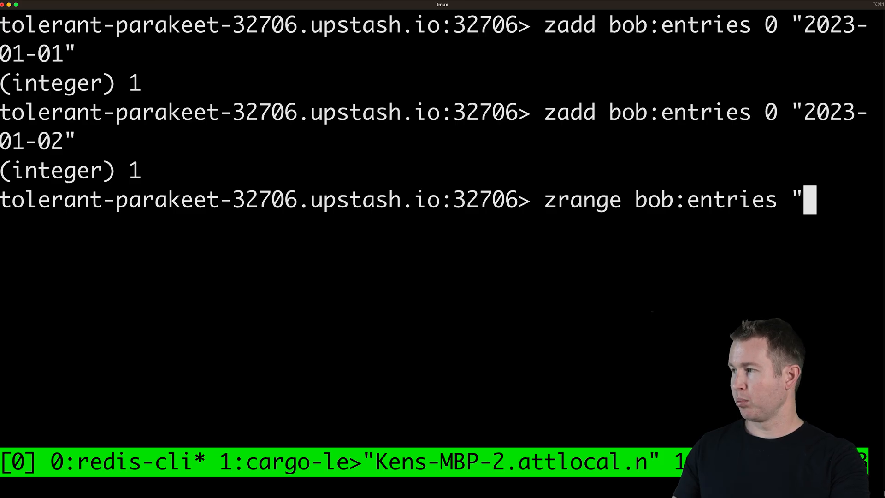
{"action": "type", "text": "[2023"}
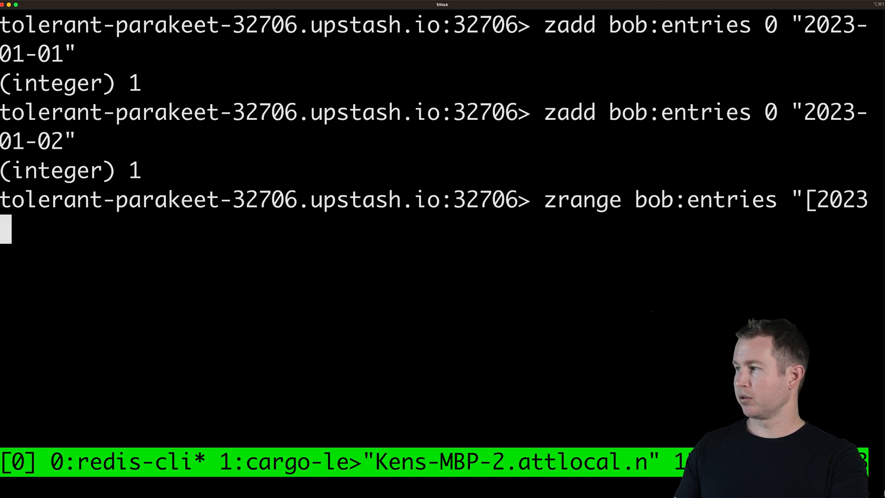
{"action": "type", "text": "-01-01"}
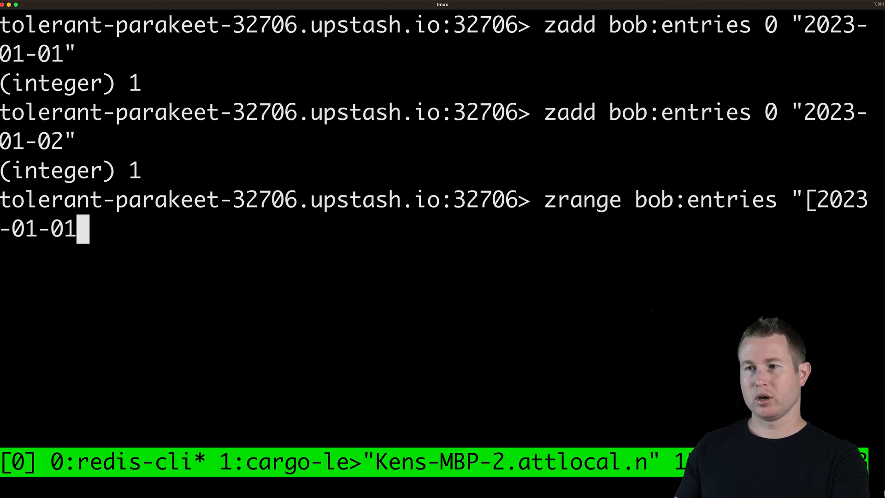
{"action": "type", "text": "\""}
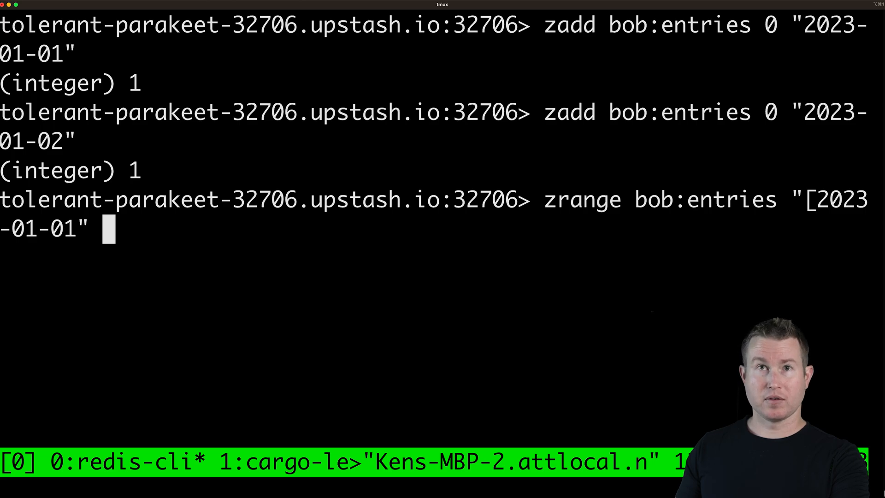
{"action": "type", "text": "\"(2023-01-"}
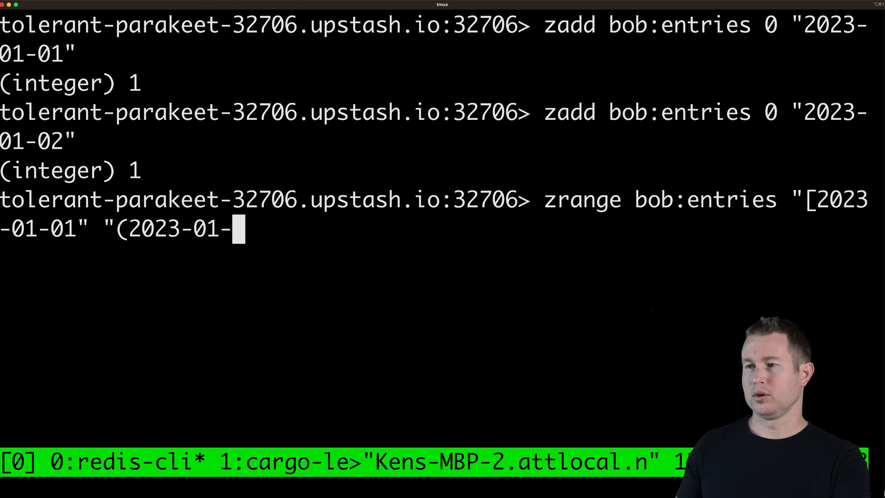
{"action": "type", "text": "05\" byle"}
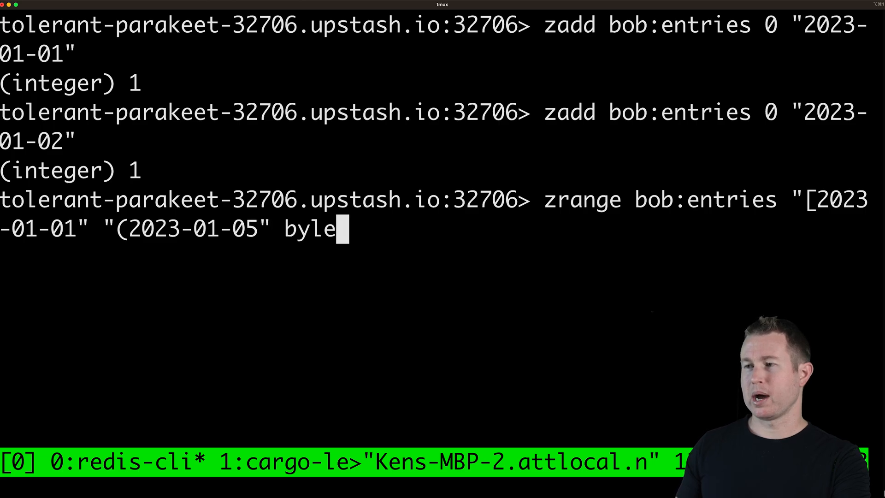
{"action": "type", "text": "x"}
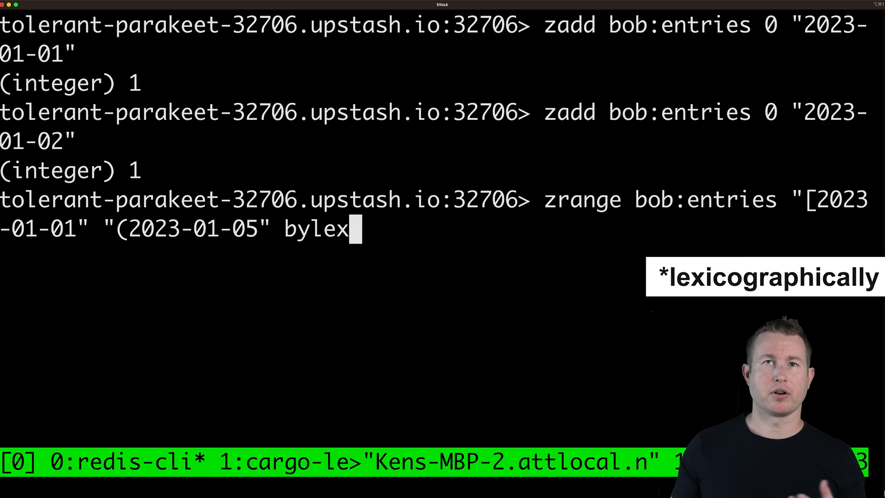
{"action": "key", "text": "Enter"}
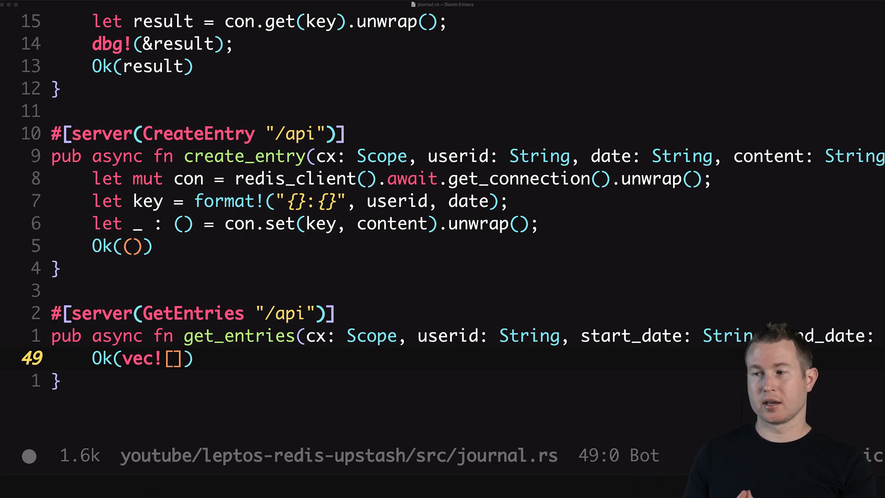
{"action": "mouse_move", "coordinate": [206, 398]}
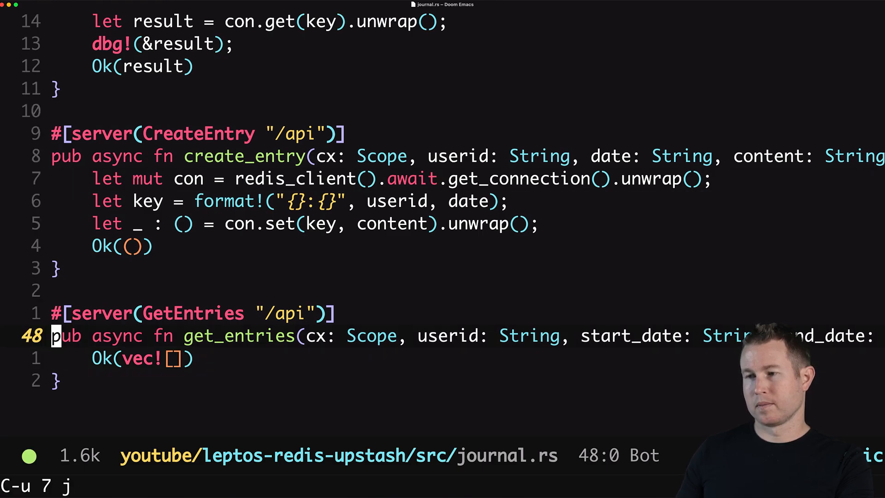
Get a Redis connection and build a Script from the get_entries.lua contents.
{"action": "type", "text": "let mut con = redis_client().await.get_connection().unwrap();"}
{"action": "type", "text": "let script = Script."}
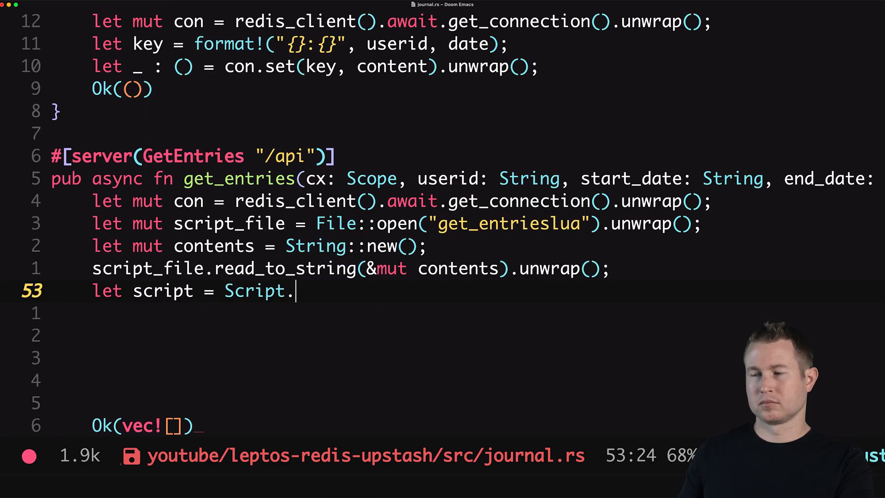
{"action": "type", "text": "::new(contents.as_str());"}
{"action": "left_click", "coordinate": [193, 312]}
{"action": "type", "text": "let res = script."}
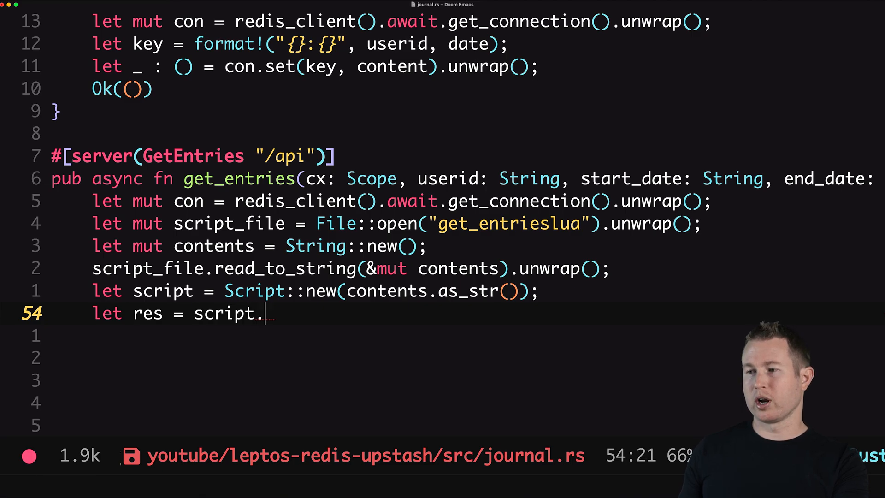
Invoke the script with userid, start_date and end_date args on the connection.
{"action": "type", "text": "arg(u"}
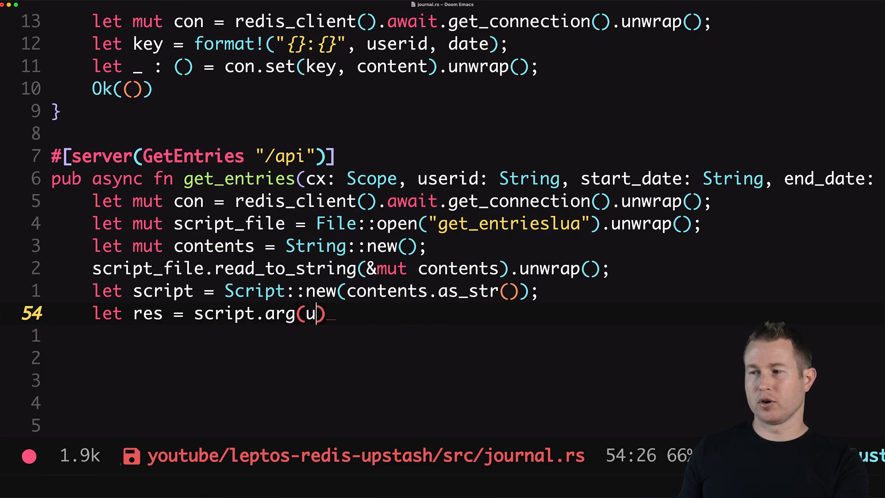
{"action": "type", "text": "serid).arg("}
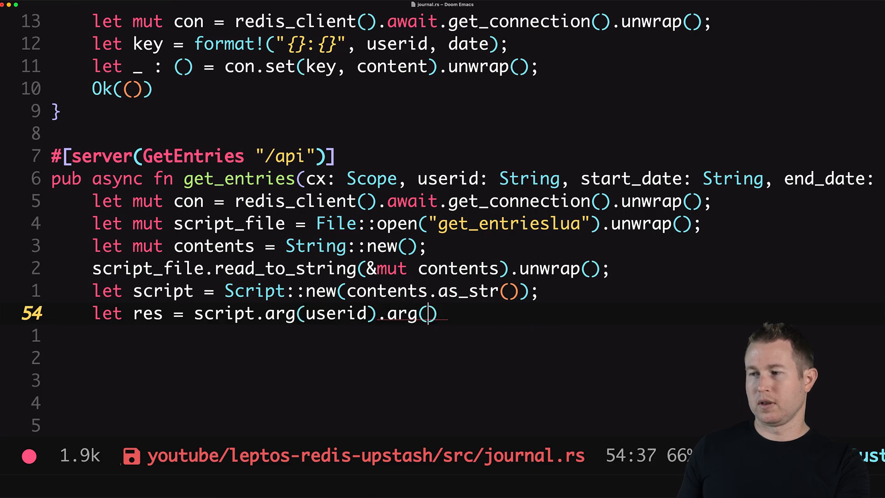
{"action": "type", "text": "start_date"}
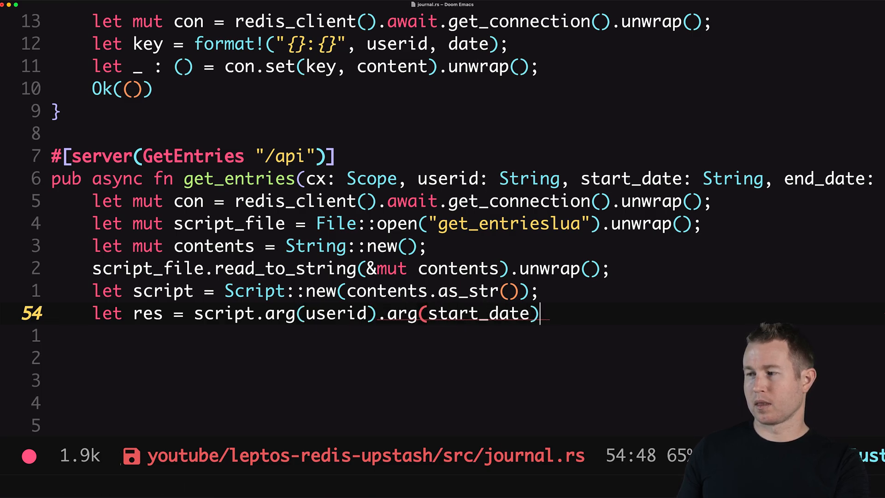
{"action": "type", "text": ".arg(end_date)"}
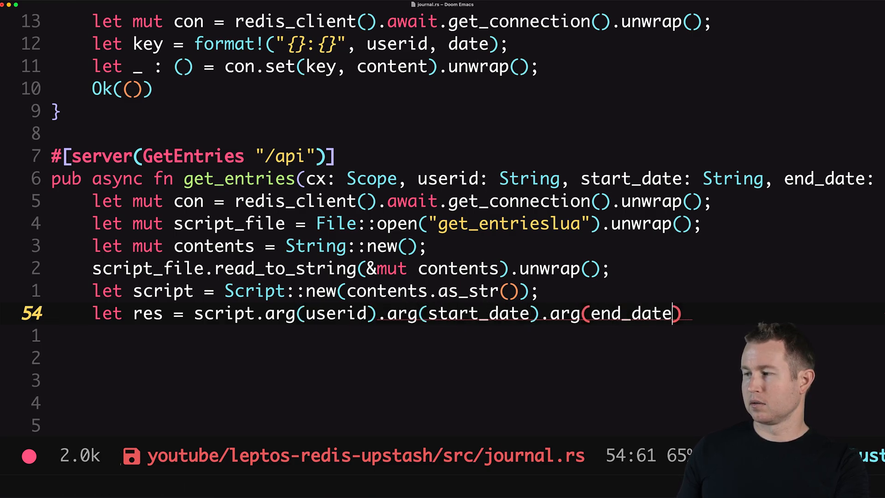
{"action": "type", "text": ".invoke()"}
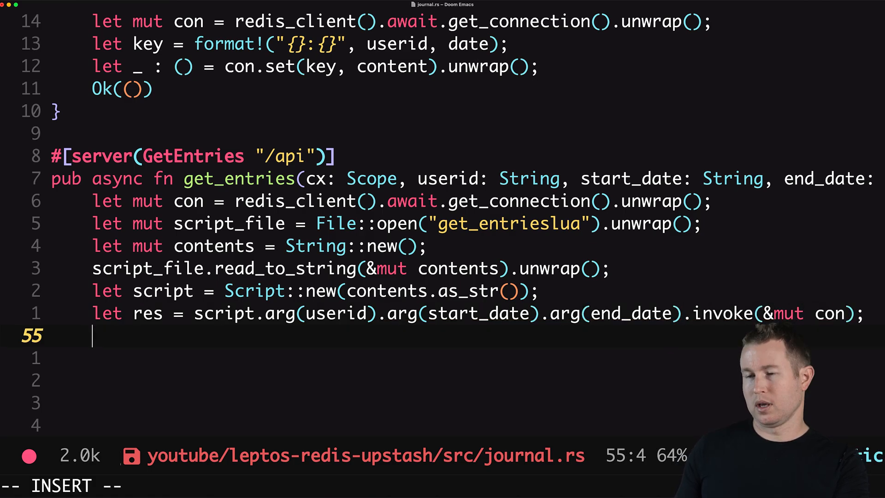
Debug-print the result and return res.unwrap_or(vec![]).
{"action": "type", "text": "dbg!(res);"}
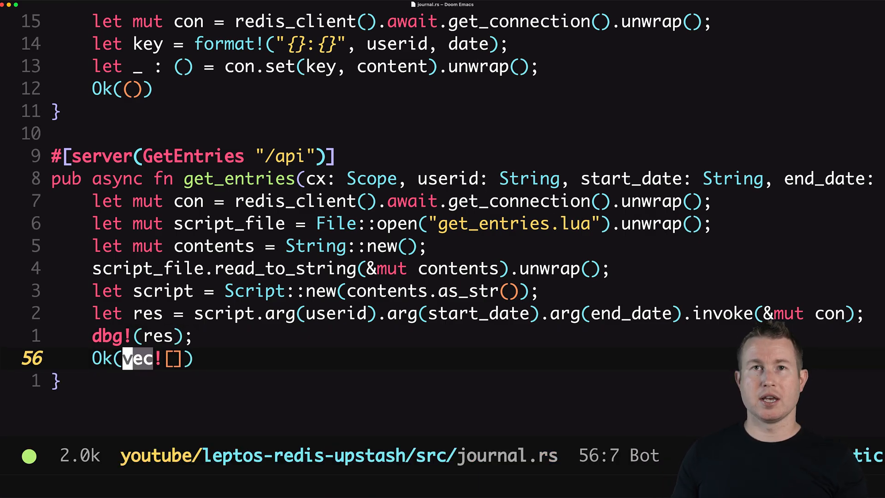
{"action": "type", "text": "res."}
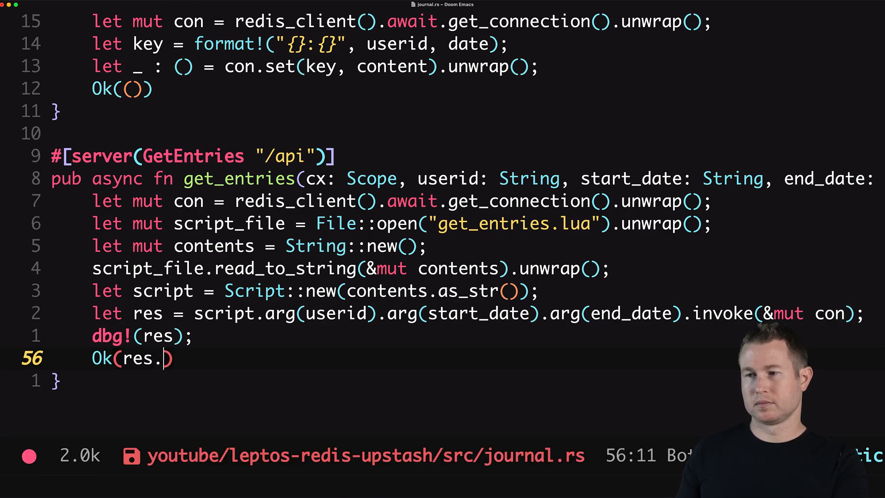
{"action": "type", "text": "unwrap_or(vec![])"}
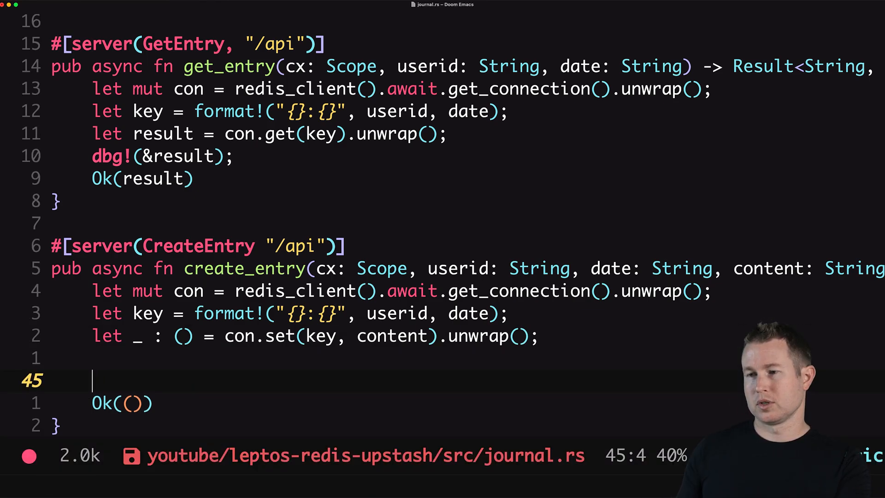
Build zadd_key as "{userid}:entries" and zadd the date to it with score 0.
{"action": "type", "text": "let zadd_key"}
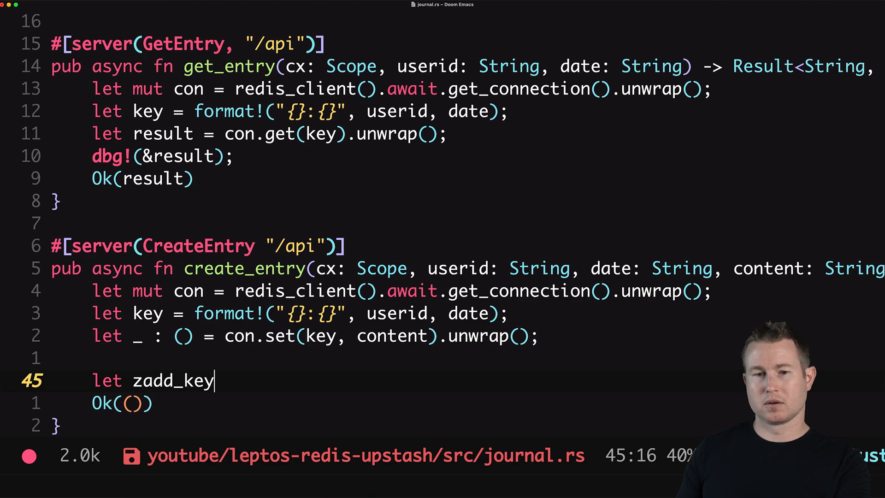
{"action": "type", "text": "= format!(\"{}:entries\")"}
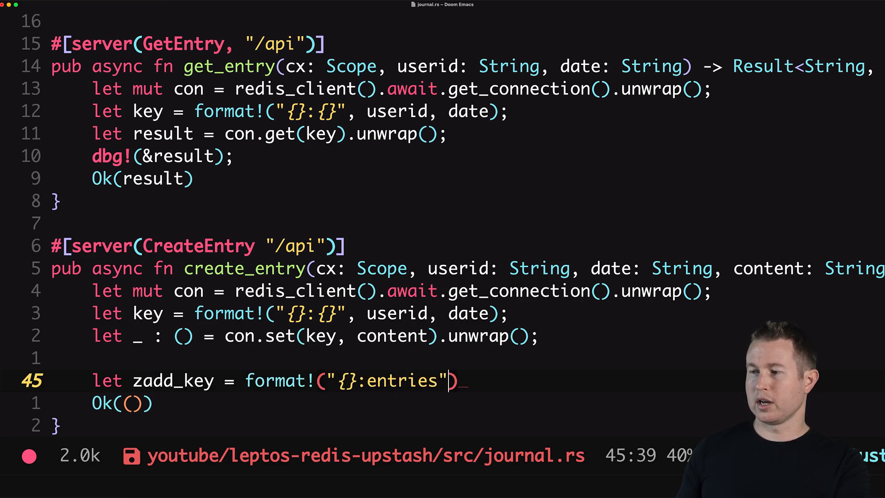
{"action": "type", "text": ", userid"}
{"action": "type", "text": "let _ : () ="}
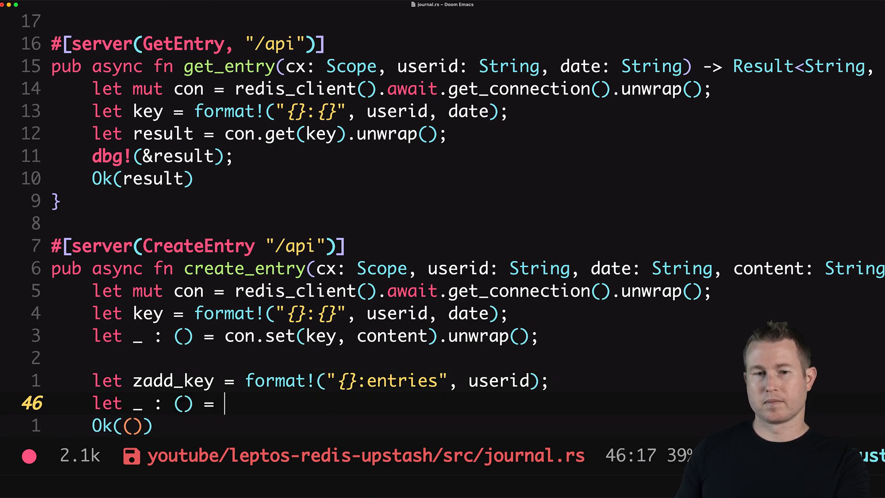
{"action": "type", "text": "con.zadd(za"}
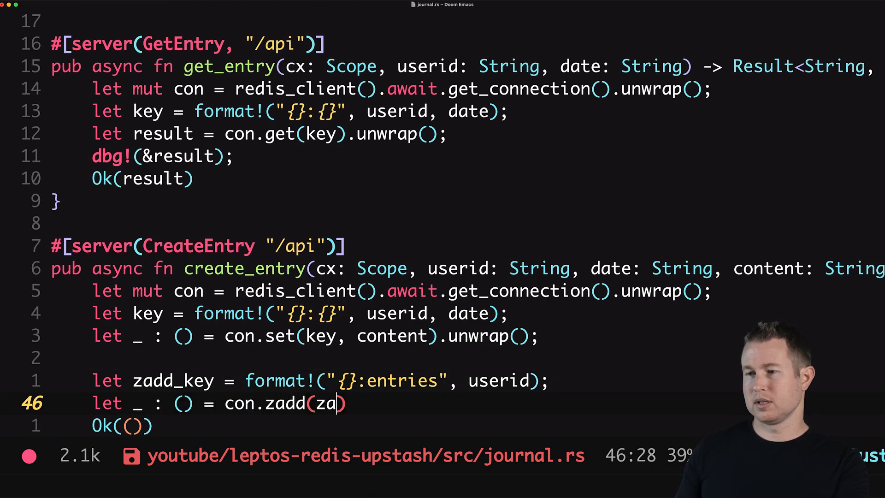
{"action": "type", "text": "dd_key, date,"}
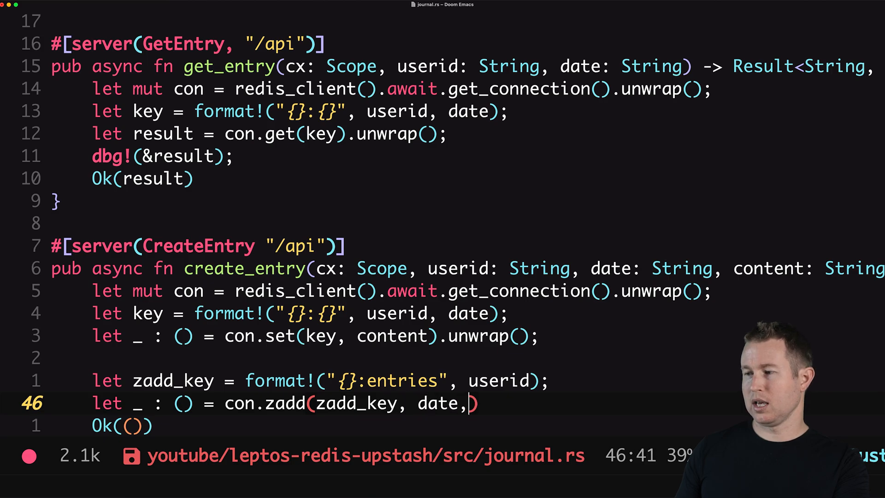
{"action": "type", "text": "0"}
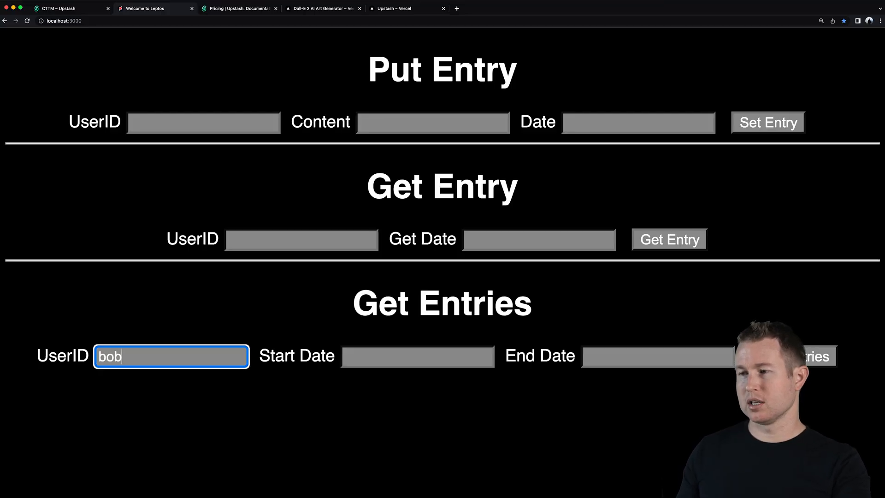
Enter the 2023-01-01 start and 2023-01-31 end dates for bob's Get Entries query.
{"action": "type", "text": "01-01"}
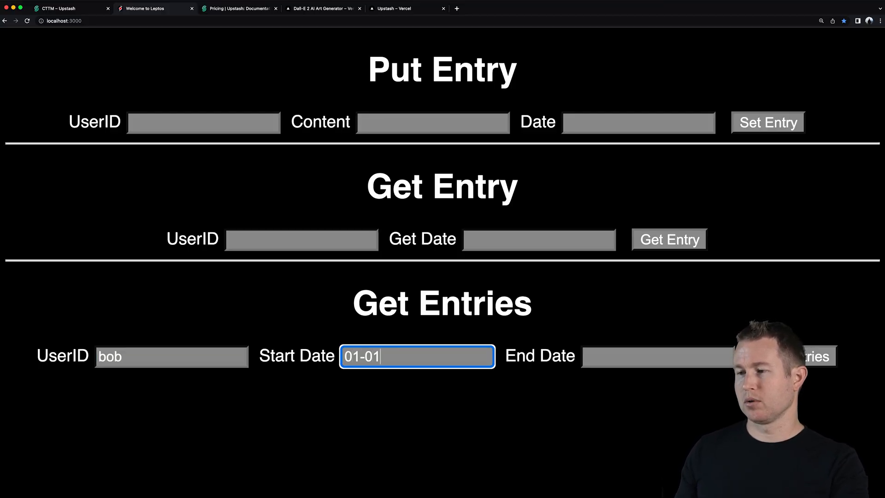
{"action": "type", "text": "2023-"}
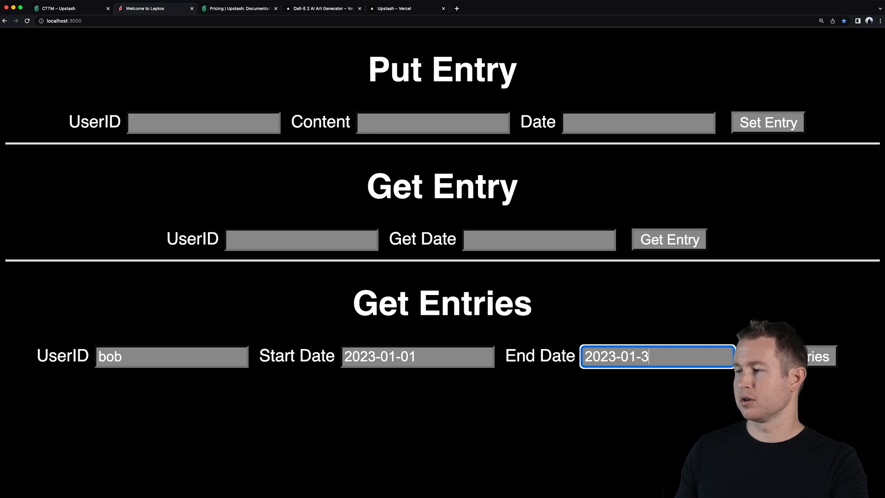
{"action": "type", "text": "1"}
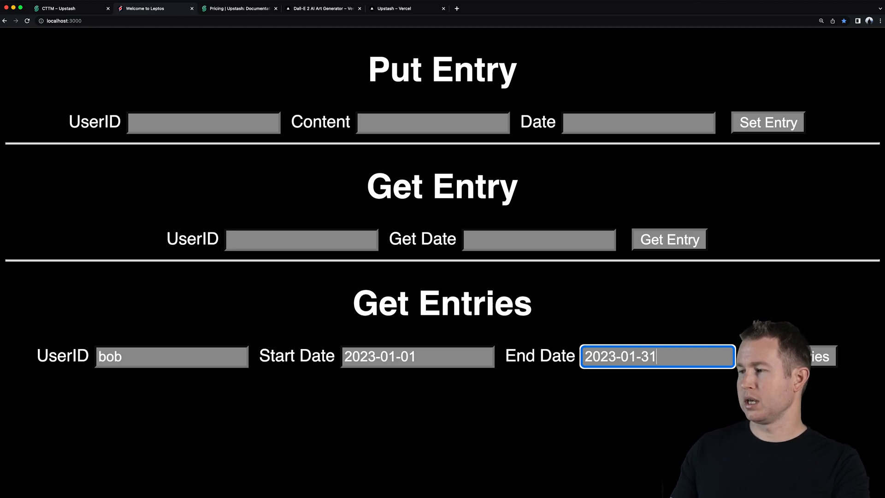